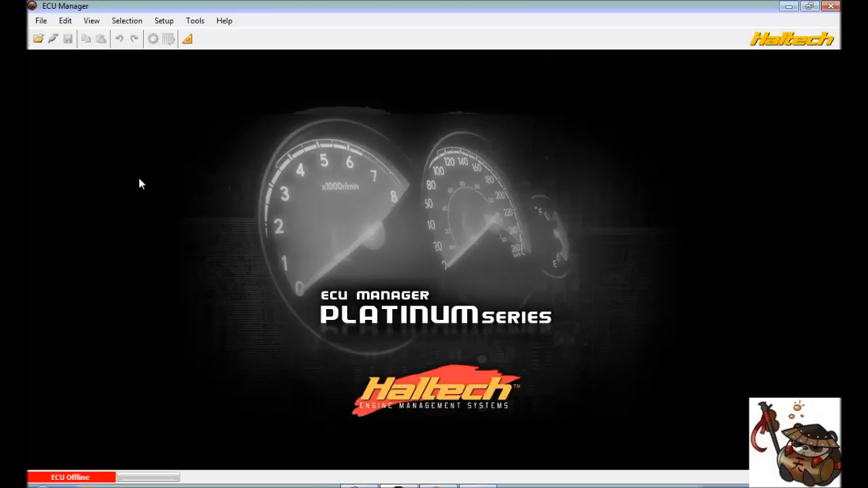
{"action": "mouse_move", "coordinate": [142, 104]}
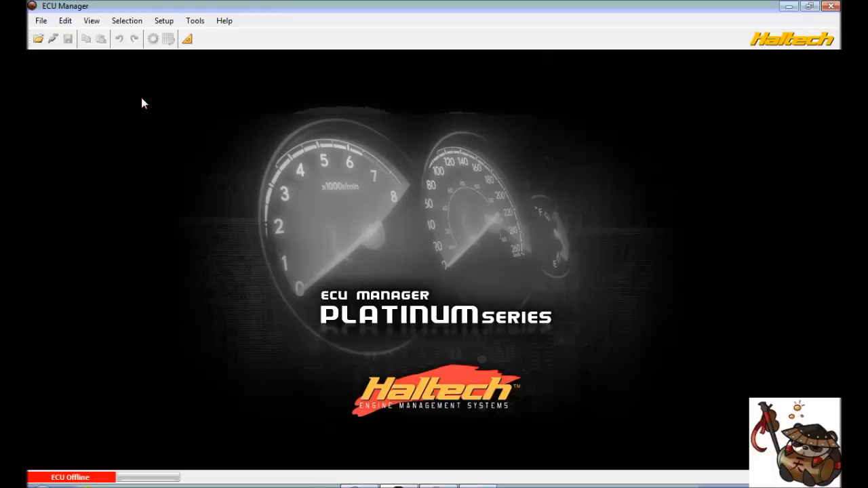
{"action": "mouse_move", "coordinate": [125, 66]}
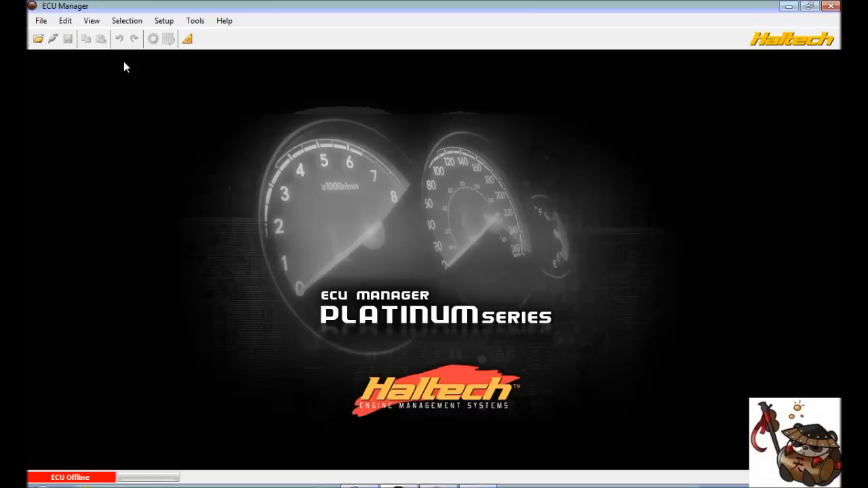
{"action": "mouse_move", "coordinate": [105, 63]}
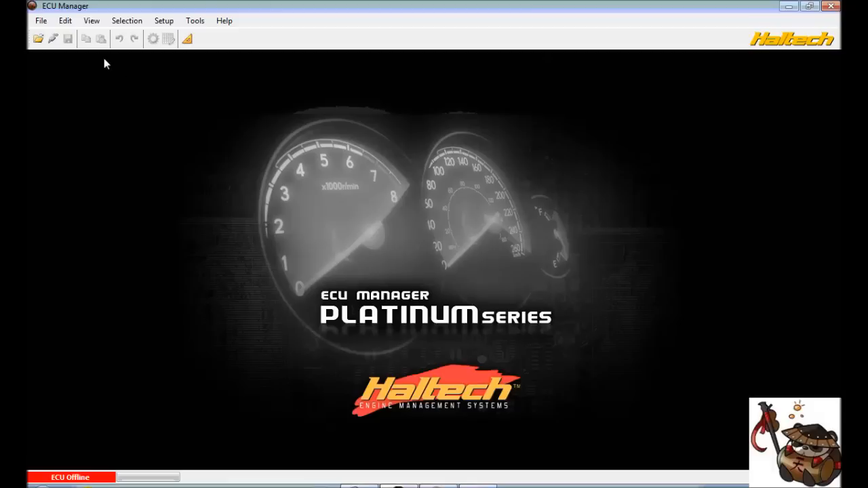
{"action": "mouse_move", "coordinate": [39, 39]}
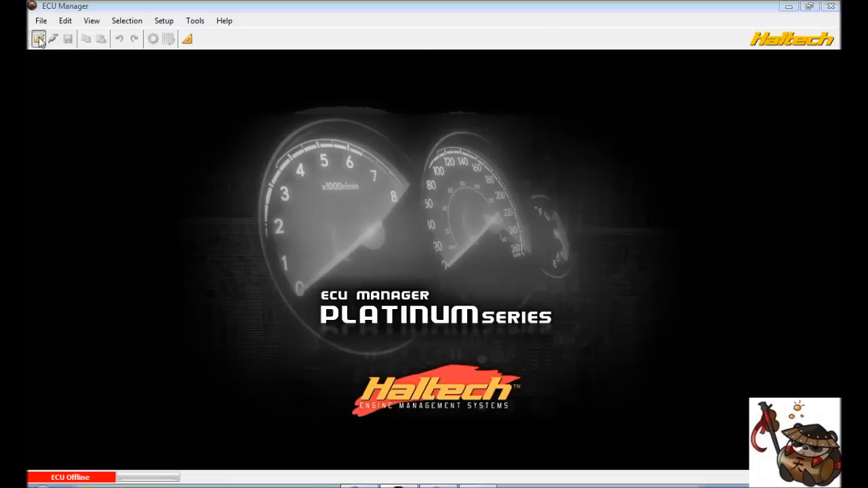
Step: Open the Pro_BKTheta-113_VE map from the Hyundai BKTheta maps folder
{"action": "left_click", "coordinate": [38, 39]}
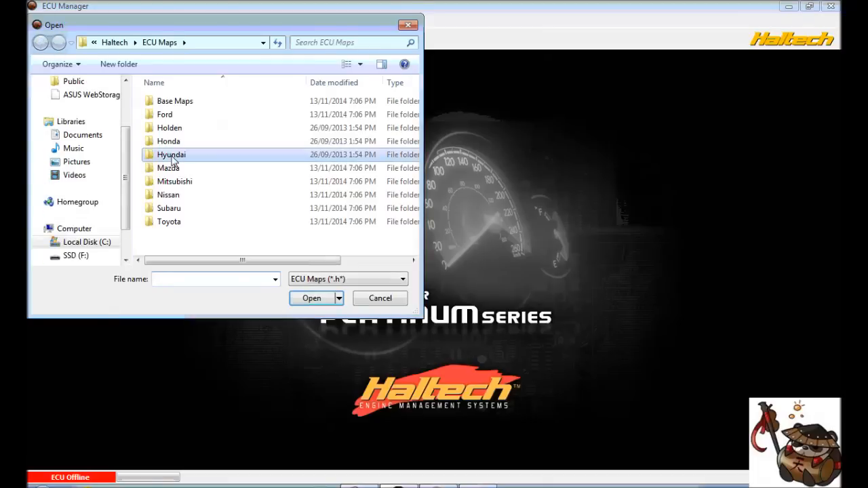
{"action": "double_click", "coordinate": [170, 155]}
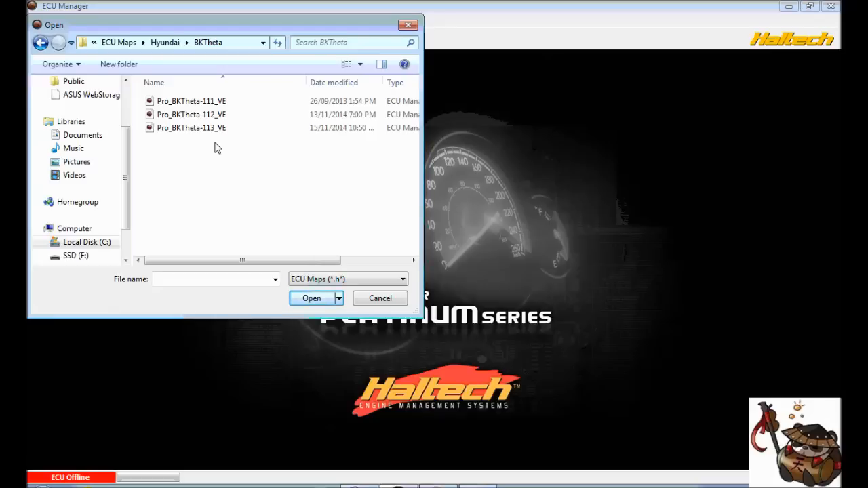
{"action": "left_click", "coordinate": [192, 127]}
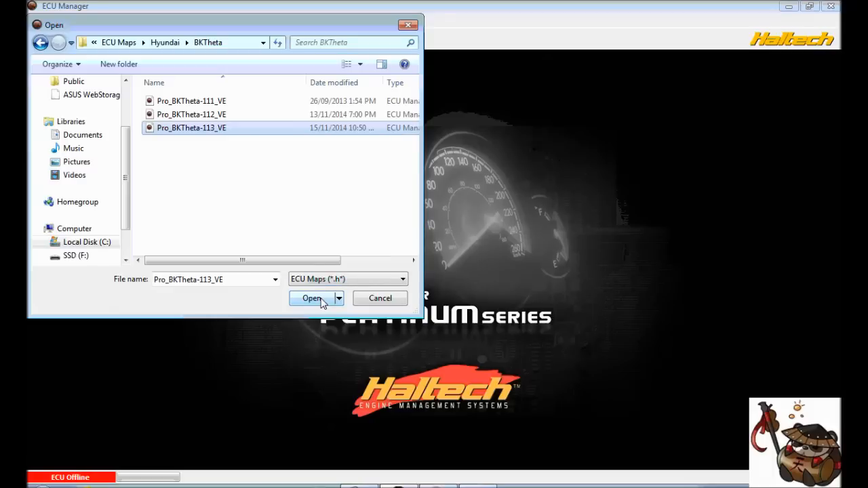
{"action": "left_click", "coordinate": [312, 298]}
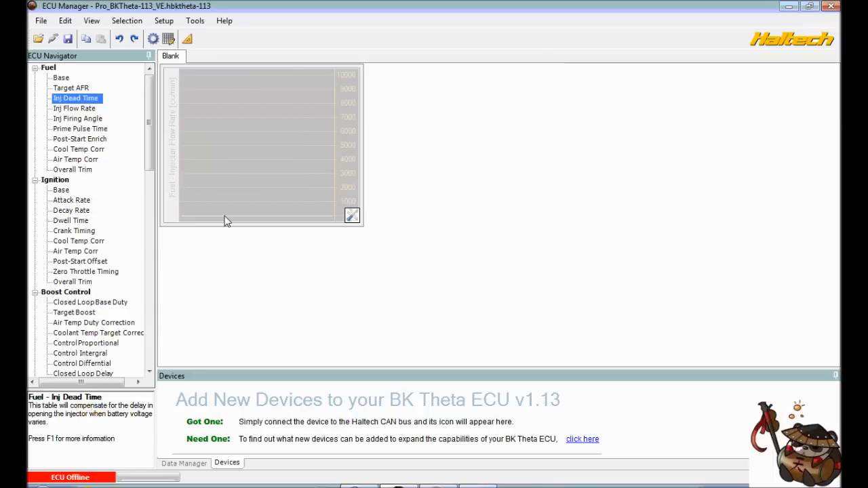
{"action": "mouse_move", "coordinate": [207, 98]}
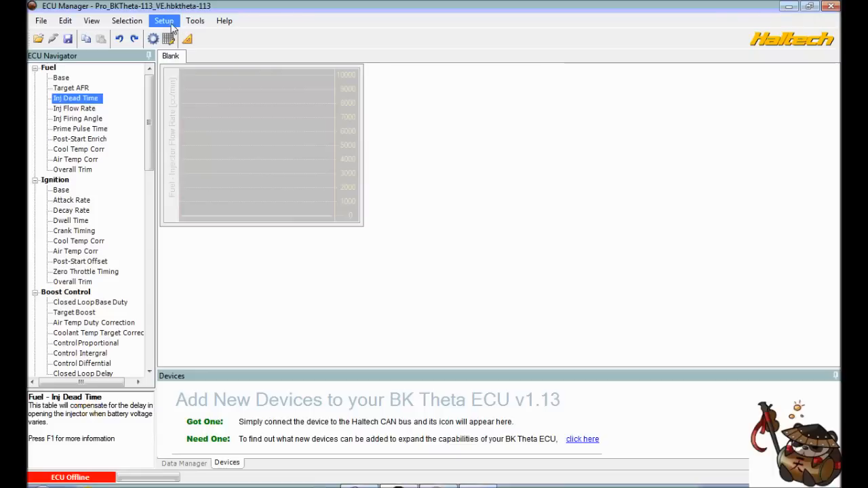
{"action": "mouse_move", "coordinate": [224, 20]}
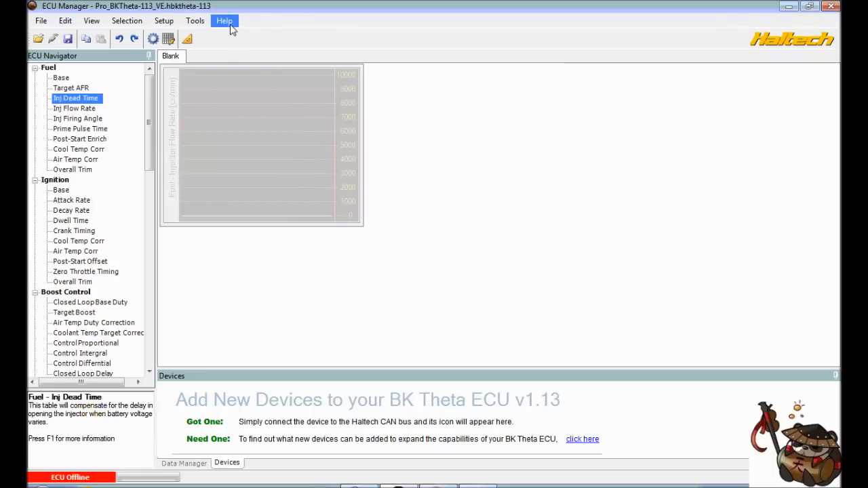
{"action": "mouse_move", "coordinate": [153, 38]}
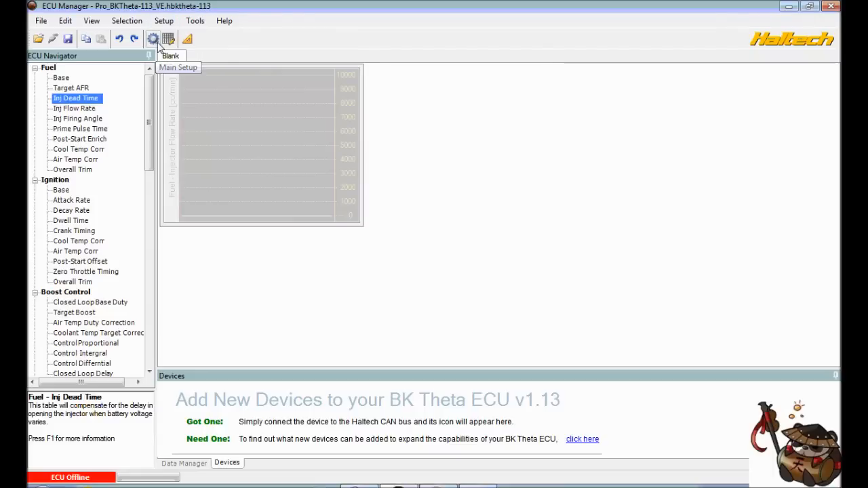
Step: Browse the Setup and Tools menus of the loaded BK Theta map
{"action": "left_click", "coordinate": [164, 21]}
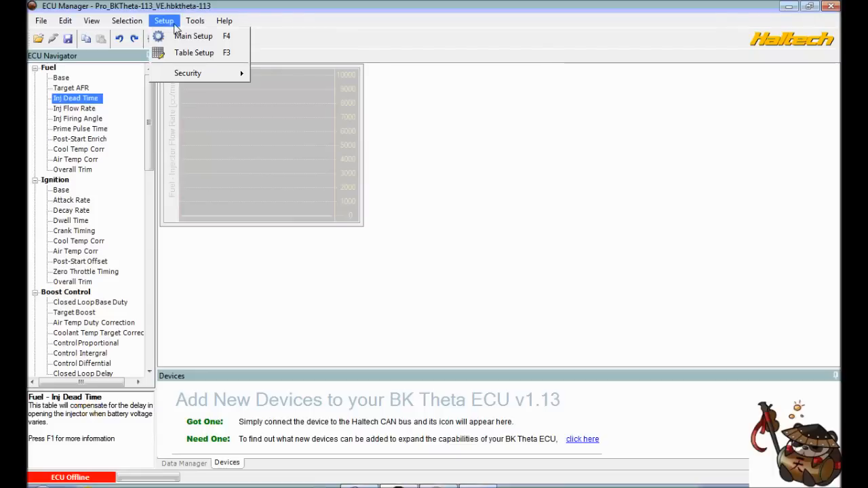
{"action": "left_click", "coordinate": [195, 20]}
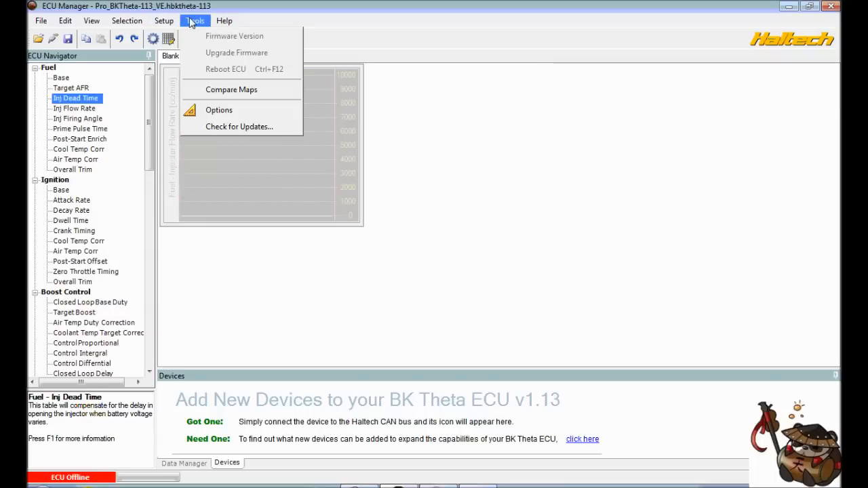
{"action": "mouse_move", "coordinate": [231, 110]}
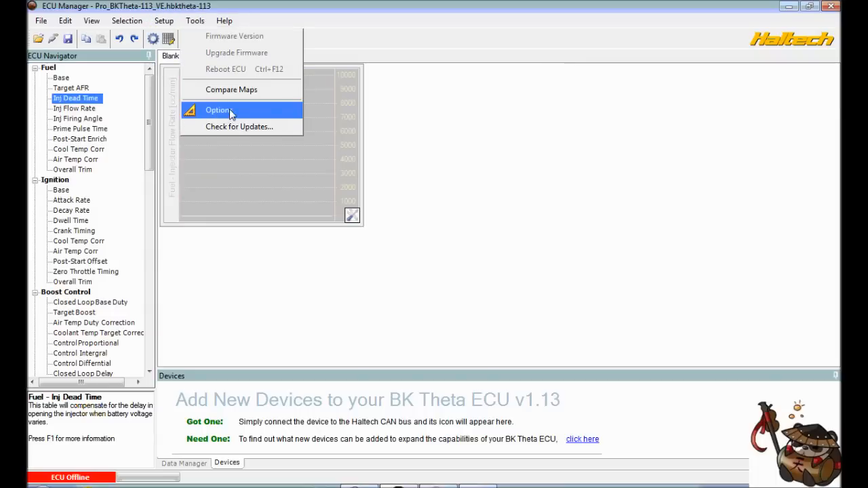
Step: In Tools > Options, keep fuel volume in litres and switch pressure to psi / inHg
{"action": "left_click", "coordinate": [218, 110]}
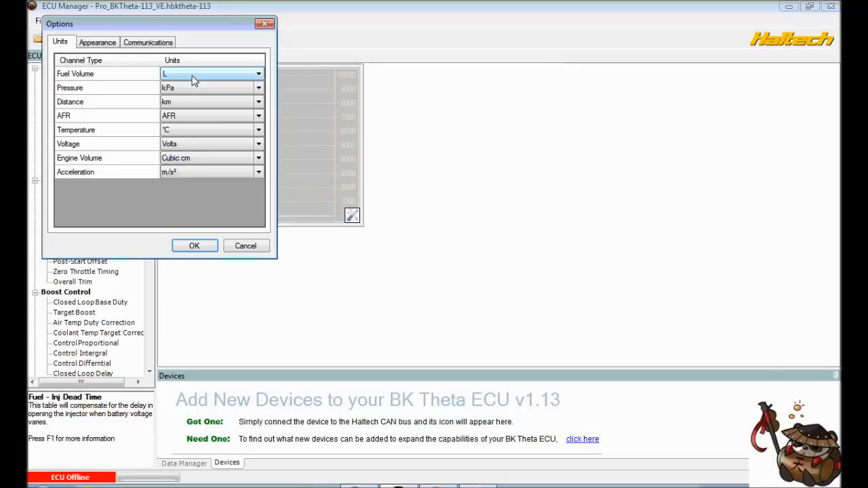
{"action": "left_click", "coordinate": [258, 74]}
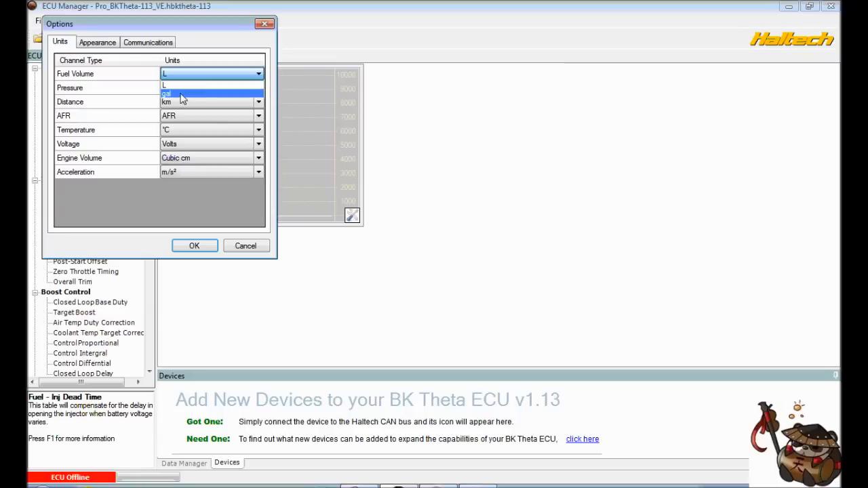
{"action": "mouse_move", "coordinate": [173, 94]}
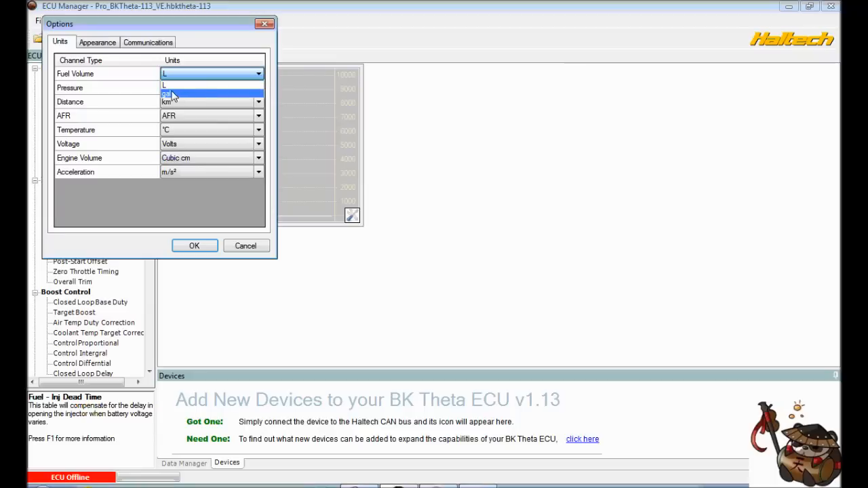
{"action": "mouse_move", "coordinate": [169, 85]}
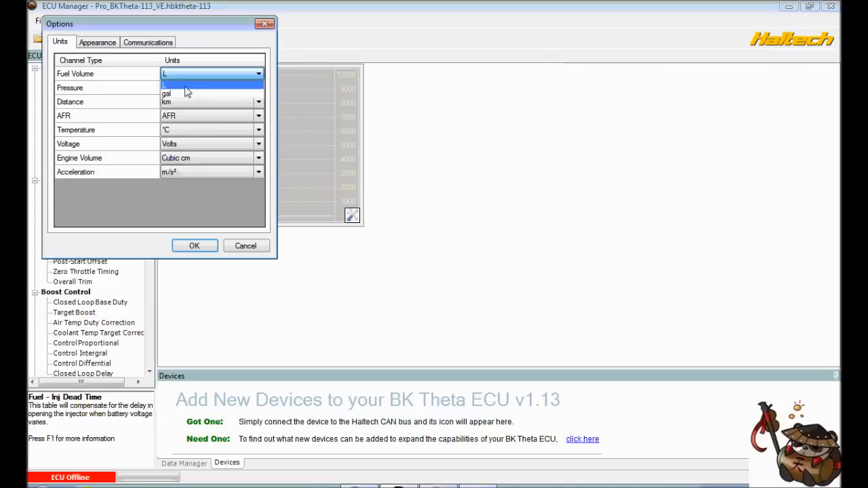
{"action": "mouse_move", "coordinate": [175, 88]}
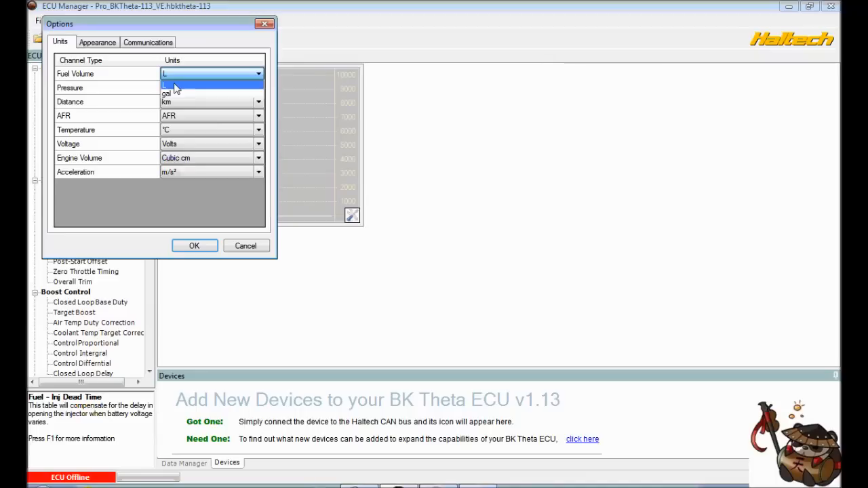
{"action": "left_click", "coordinate": [165, 84]}
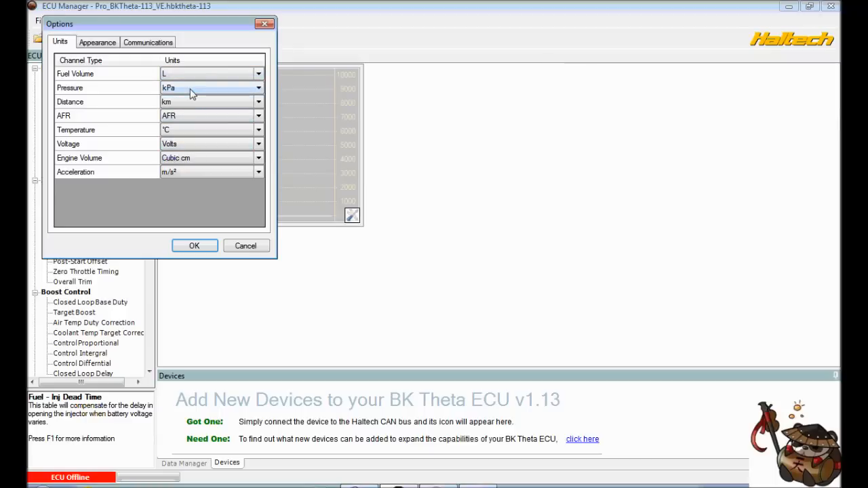
{"action": "left_click", "coordinate": [259, 88]}
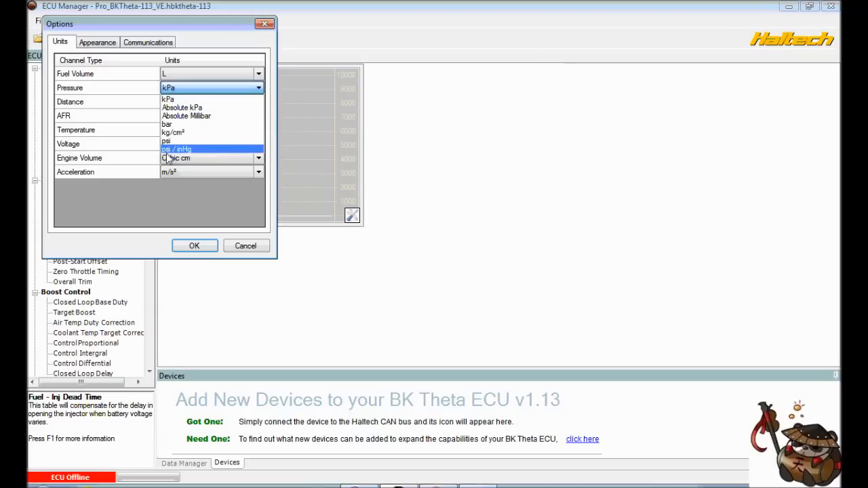
{"action": "left_click", "coordinate": [176, 149]}
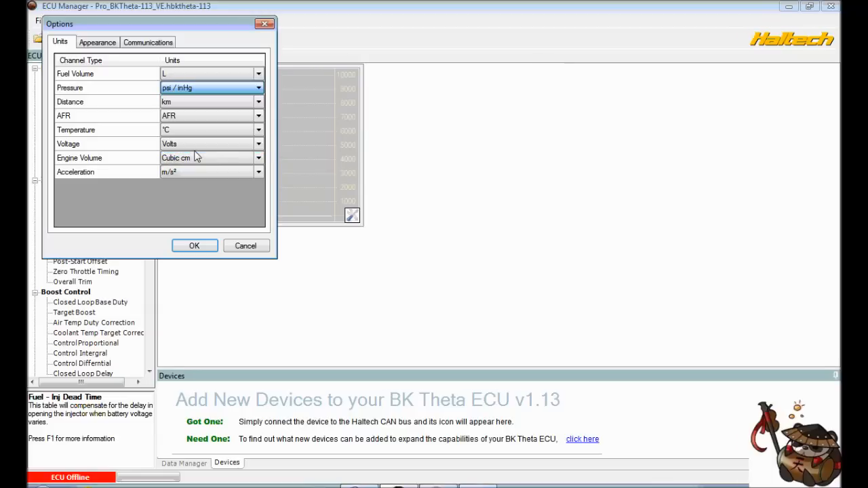
{"action": "mouse_move", "coordinate": [212, 143]}
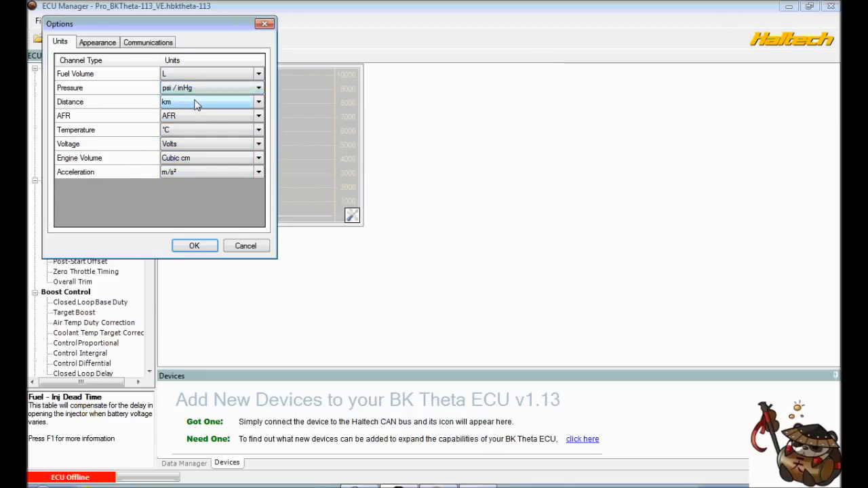
{"action": "left_click", "coordinate": [257, 87]}
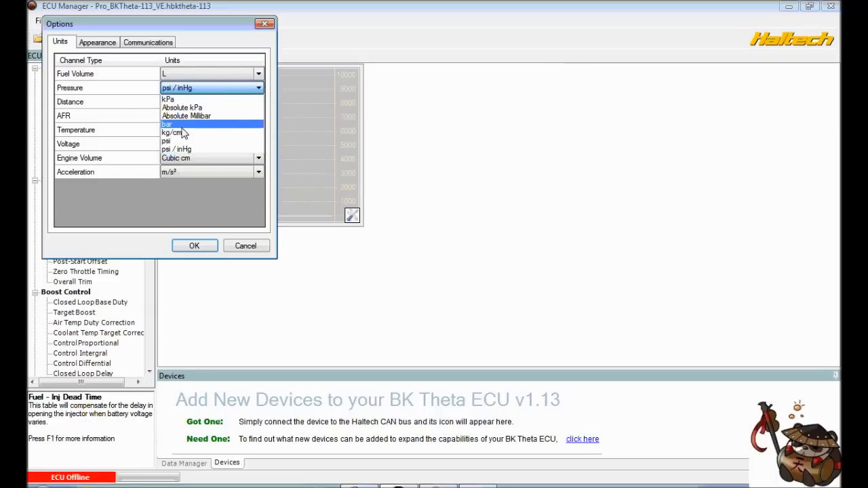
{"action": "mouse_move", "coordinate": [169, 100]}
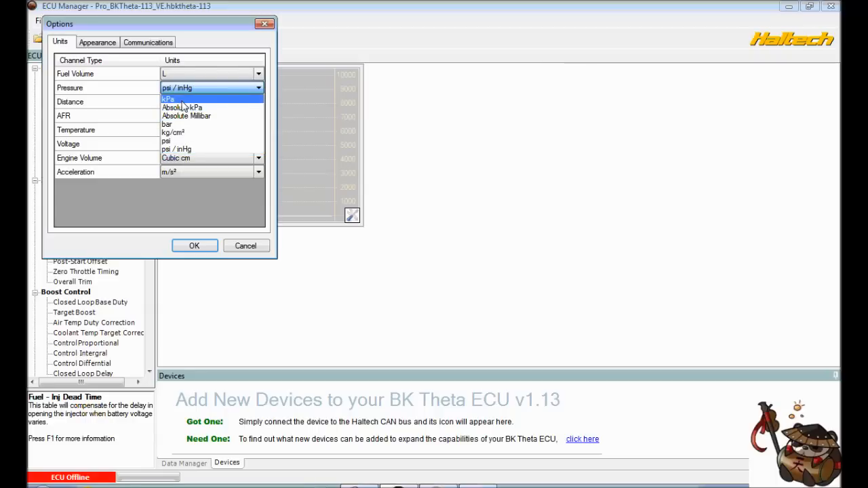
{"action": "mouse_move", "coordinate": [182, 107]}
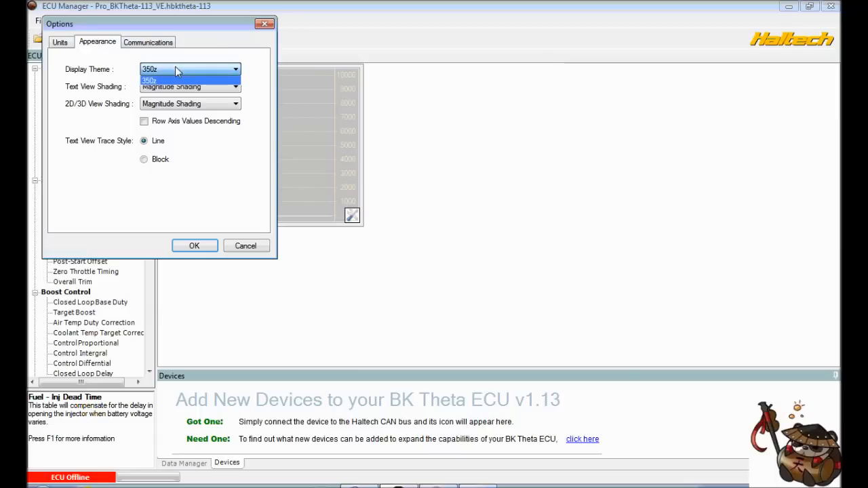
Step: Keep the 350z theme and Auto com port, then confirm Options with OK
{"action": "left_click", "coordinate": [150, 80]}
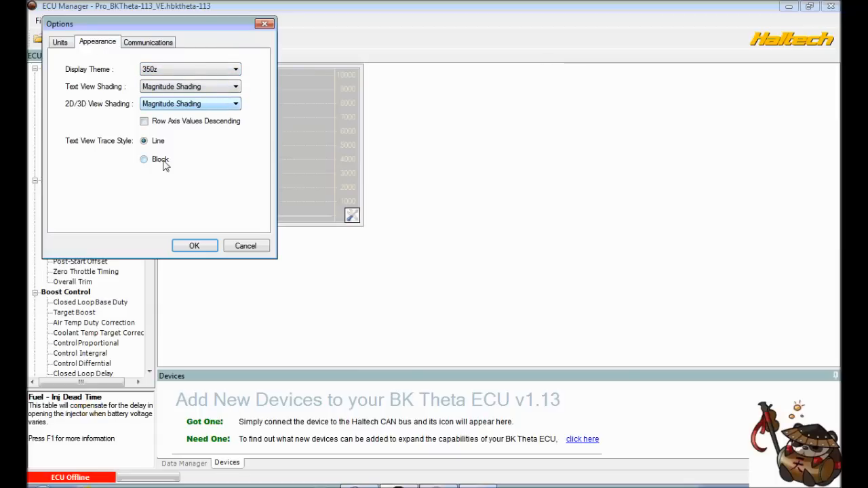
{"action": "left_click", "coordinate": [148, 41]}
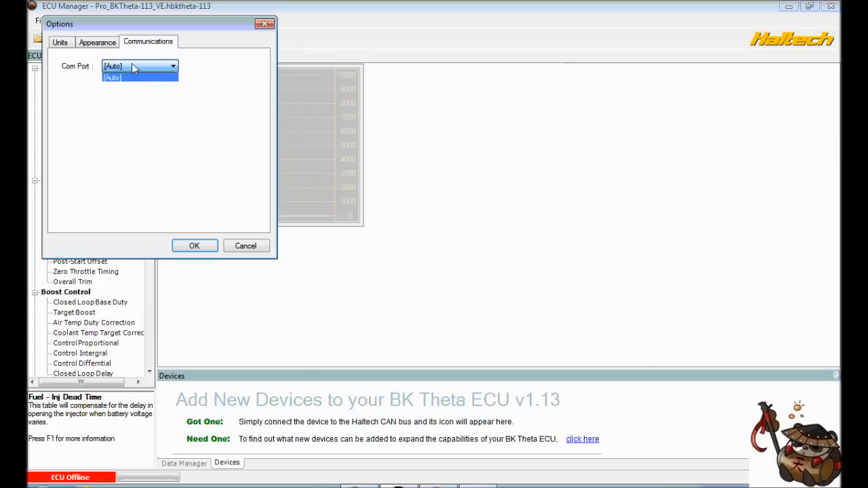
{"action": "left_click", "coordinate": [60, 42]}
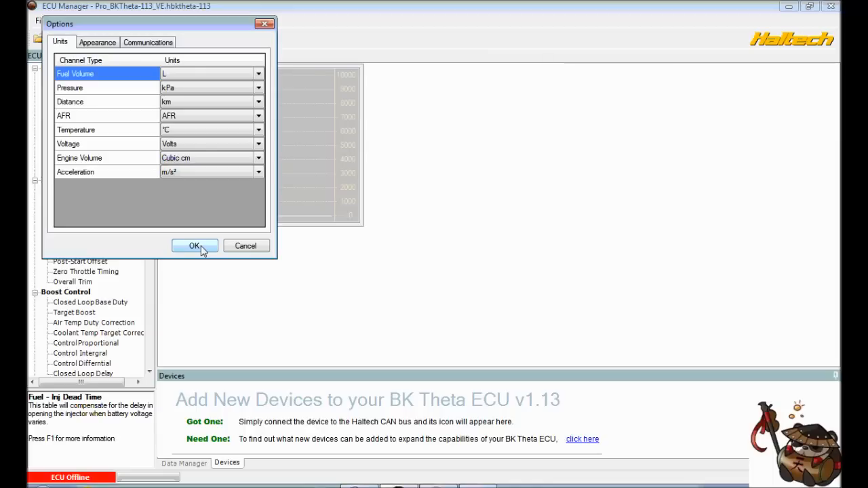
{"action": "left_click", "coordinate": [195, 246]}
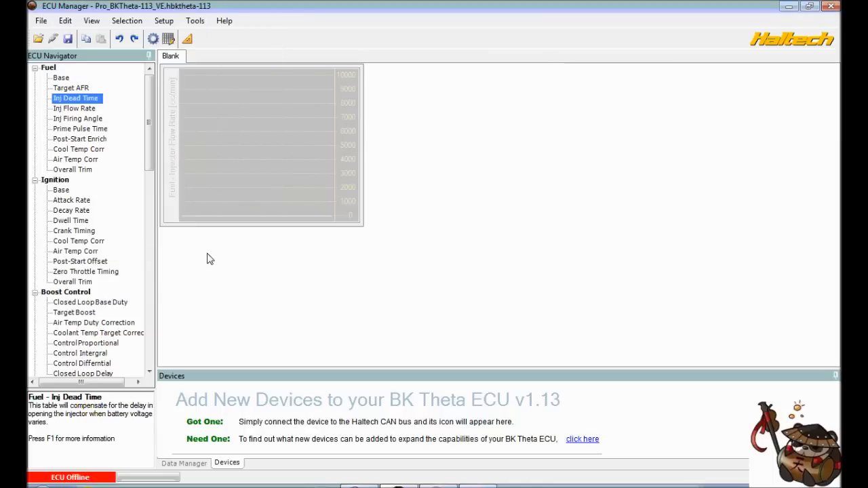
{"action": "mouse_move", "coordinate": [154, 38]}
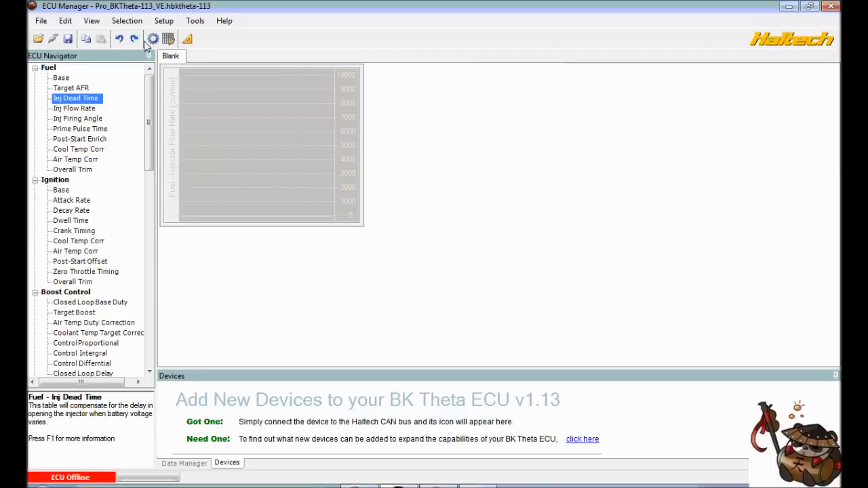
{"action": "mouse_move", "coordinate": [153, 39]}
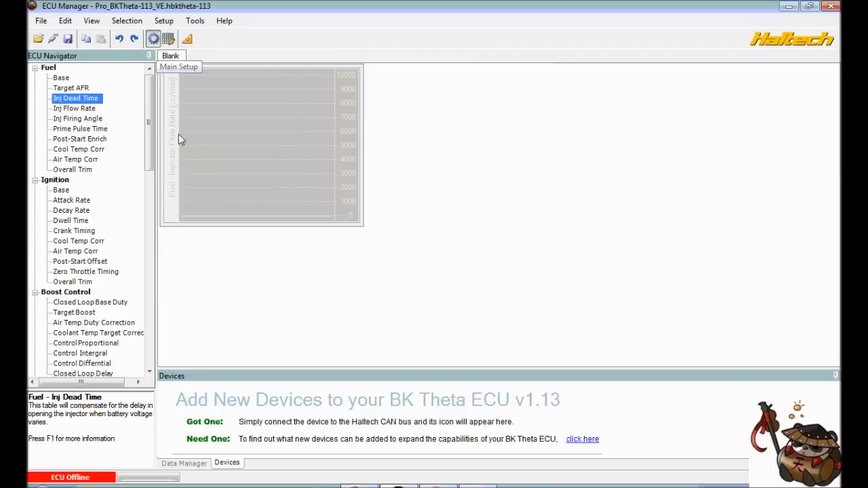
Step: In Main Setup, set the model to Push Button Start, keeping VE tuning method
{"action": "left_click", "coordinate": [178, 67]}
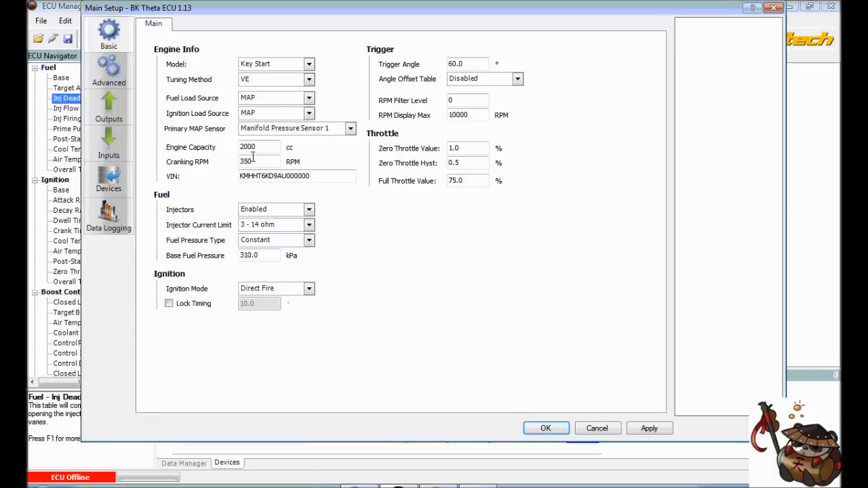
{"action": "mouse_move", "coordinate": [459, 268]}
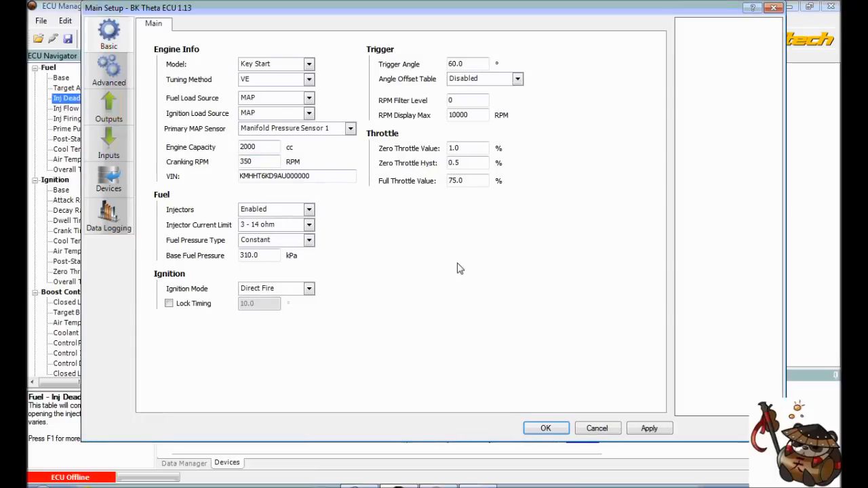
{"action": "mouse_move", "coordinate": [218, 68]}
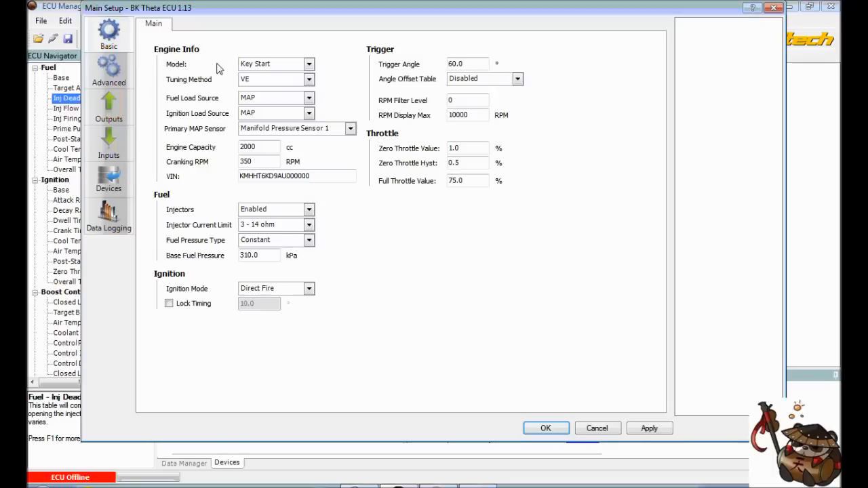
{"action": "mouse_move", "coordinate": [226, 85]}
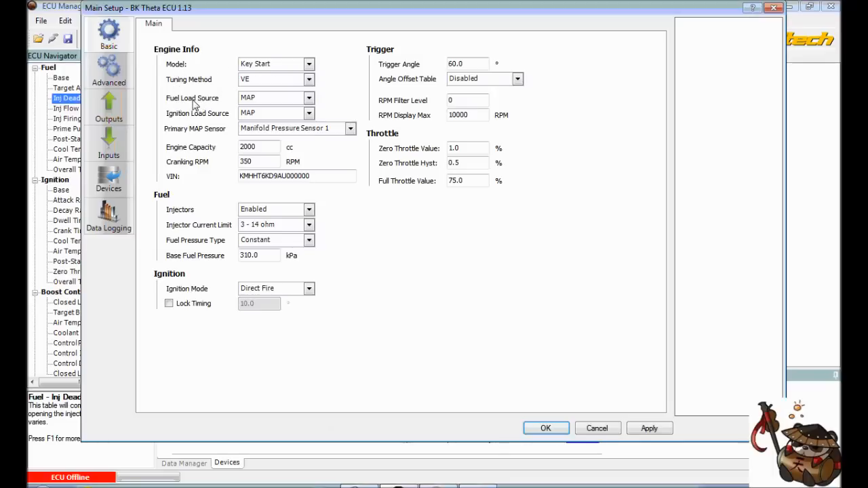
{"action": "mouse_move", "coordinate": [196, 139]}
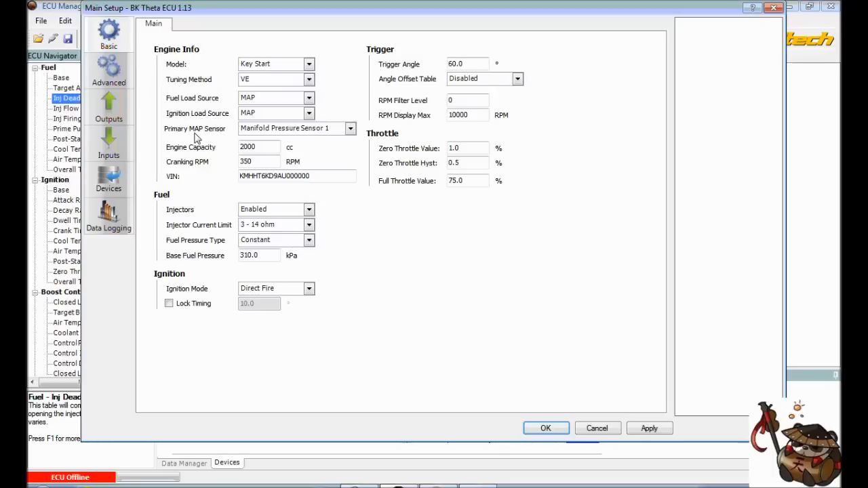
{"action": "mouse_move", "coordinate": [178, 161]}
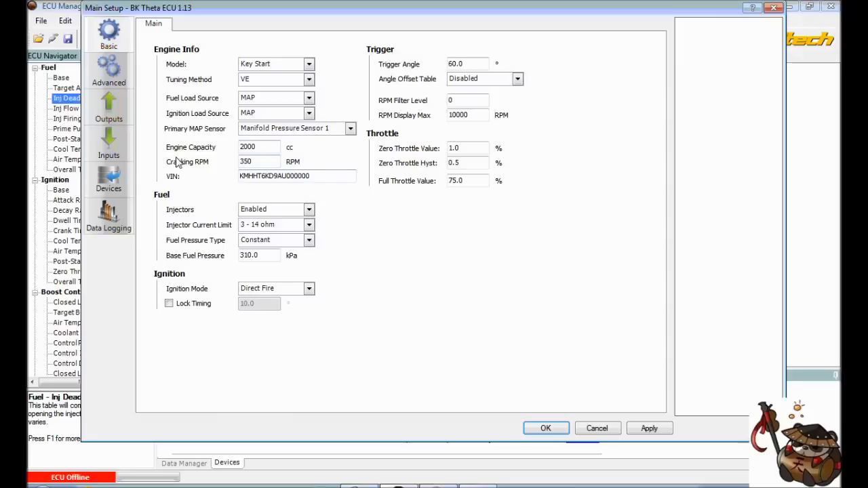
{"action": "mouse_move", "coordinate": [215, 194]}
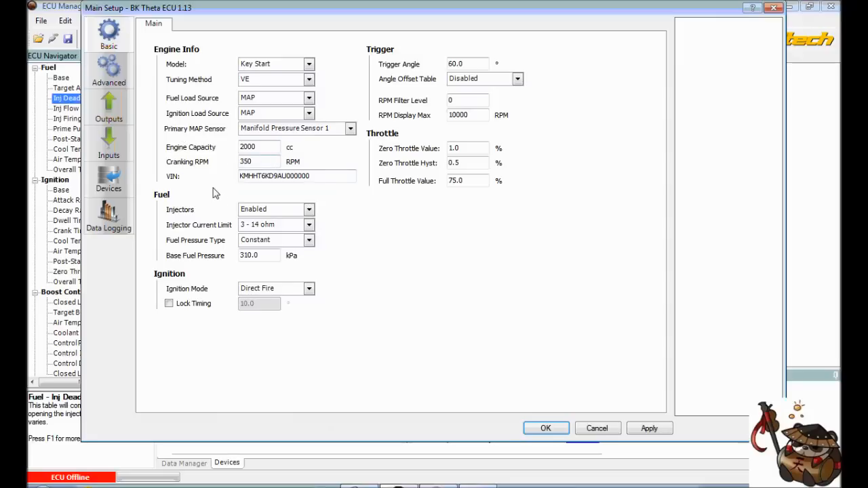
{"action": "mouse_move", "coordinate": [305, 219]}
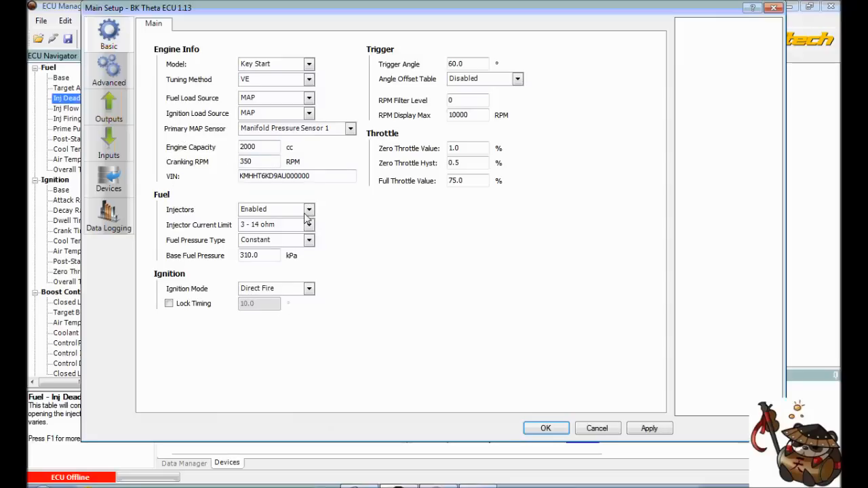
{"action": "mouse_move", "coordinate": [303, 54]}
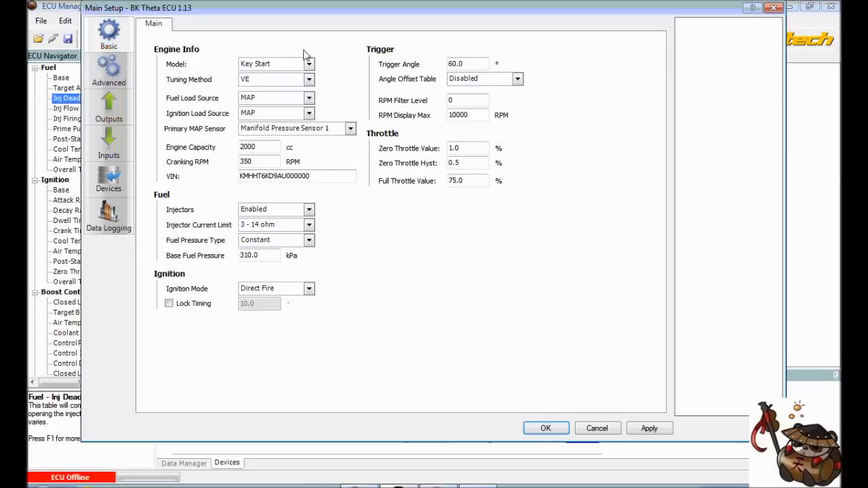
{"action": "left_click", "coordinate": [308, 63]}
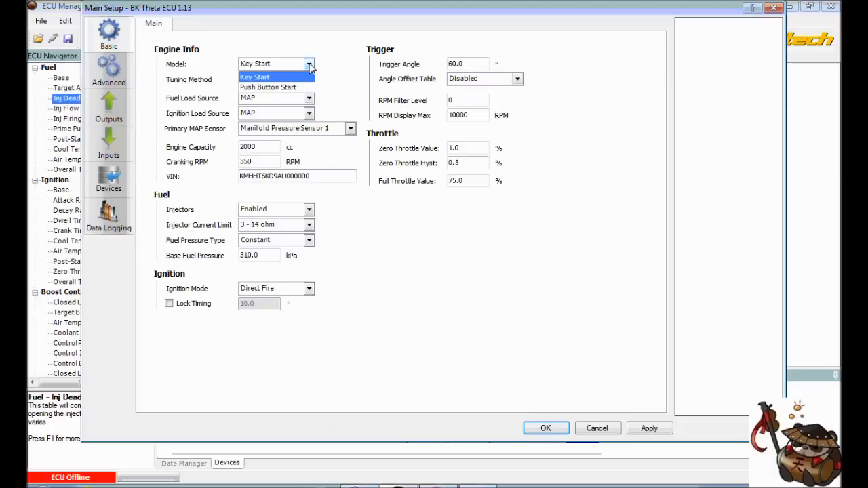
{"action": "mouse_move", "coordinate": [268, 87]}
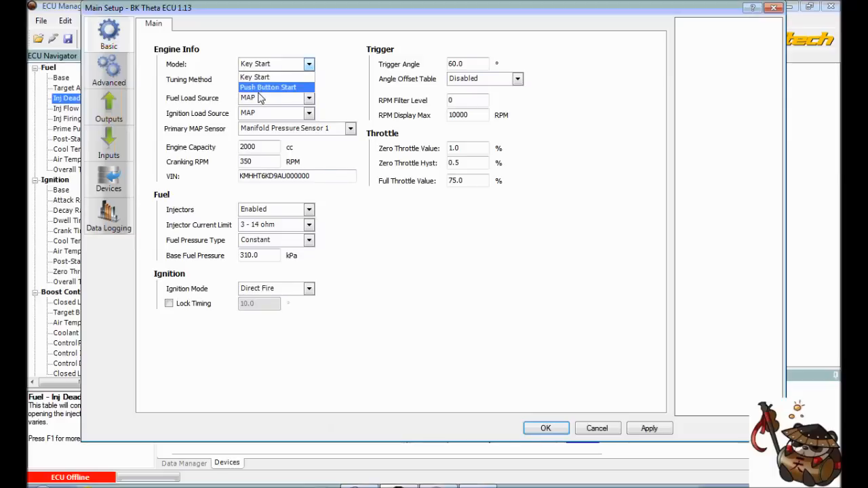
{"action": "mouse_move", "coordinate": [262, 76]}
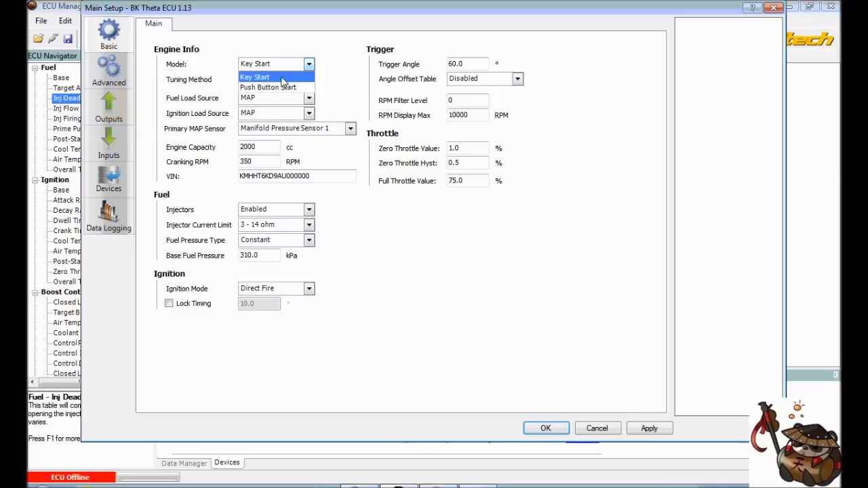
{"action": "mouse_move", "coordinate": [267, 87]}
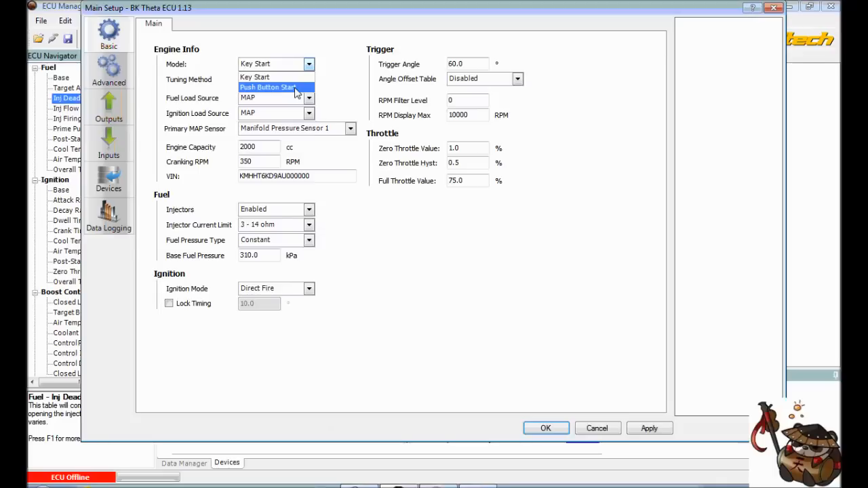
{"action": "mouse_move", "coordinate": [284, 92]}
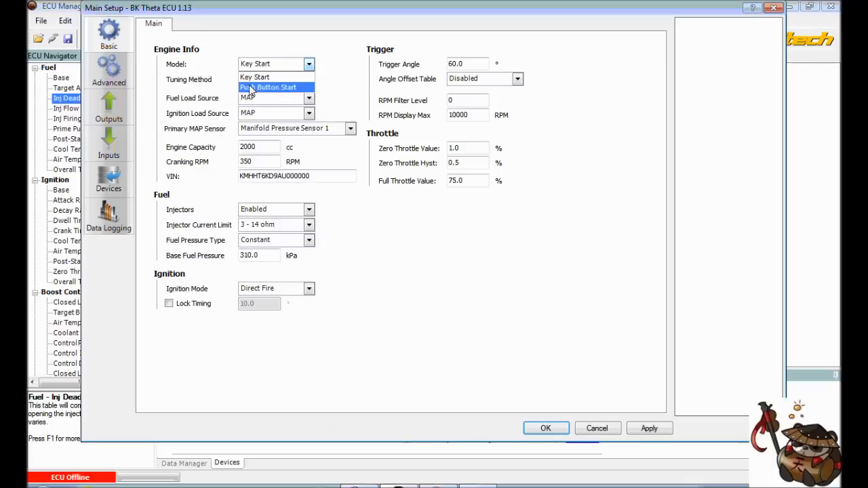
{"action": "left_click", "coordinate": [270, 87]}
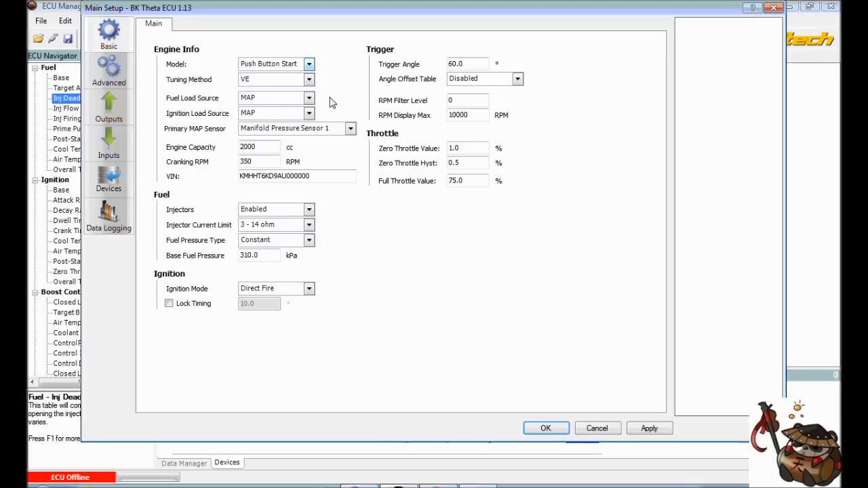
{"action": "left_click", "coordinate": [309, 63]}
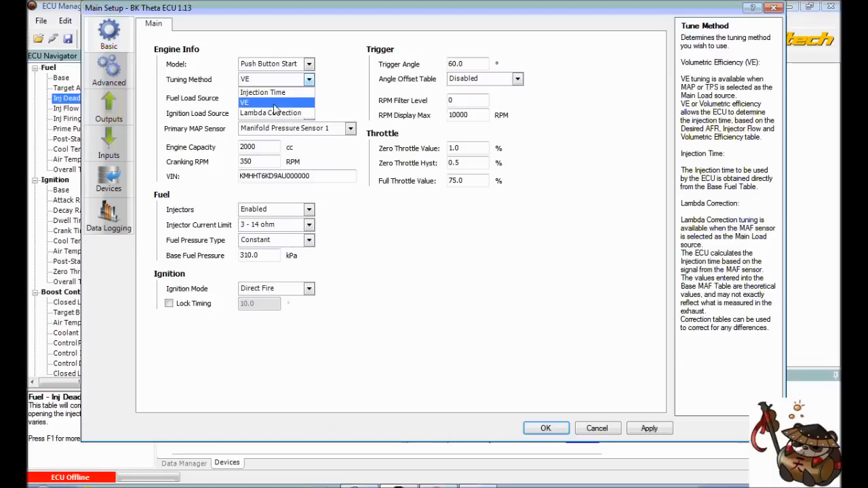
{"action": "left_click", "coordinate": [274, 92]}
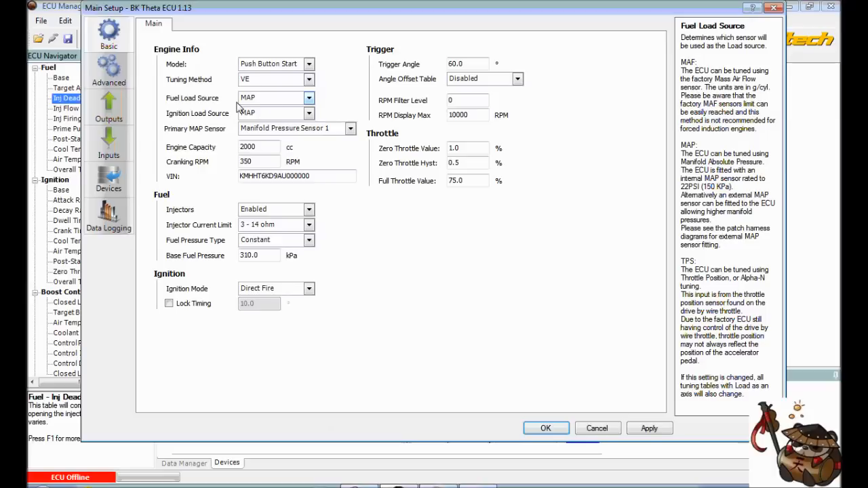
{"action": "left_click", "coordinate": [350, 128]}
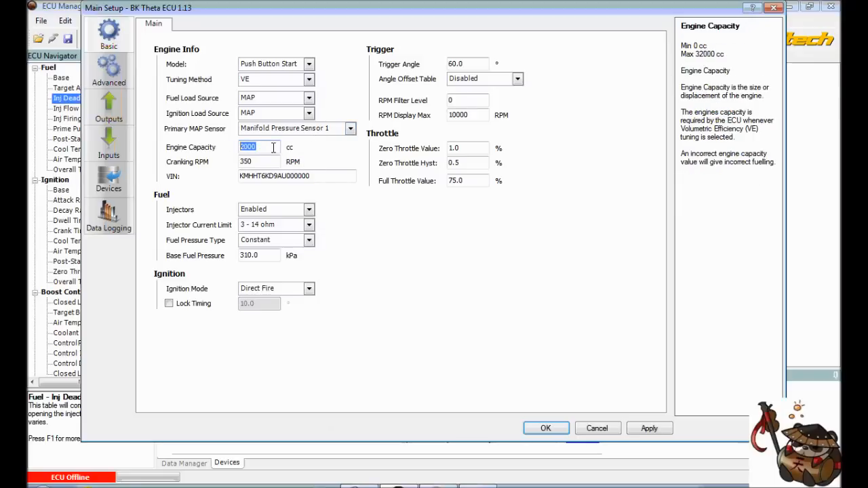
Step: Set engine capacity to 1998 cc and change the VIN's last digit to 1
{"action": "type", "text": "1998"}
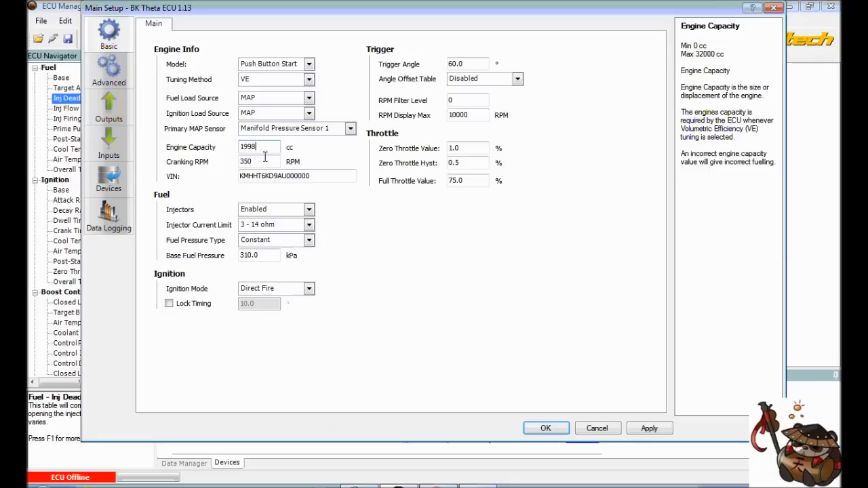
{"action": "left_click", "coordinate": [257, 162]}
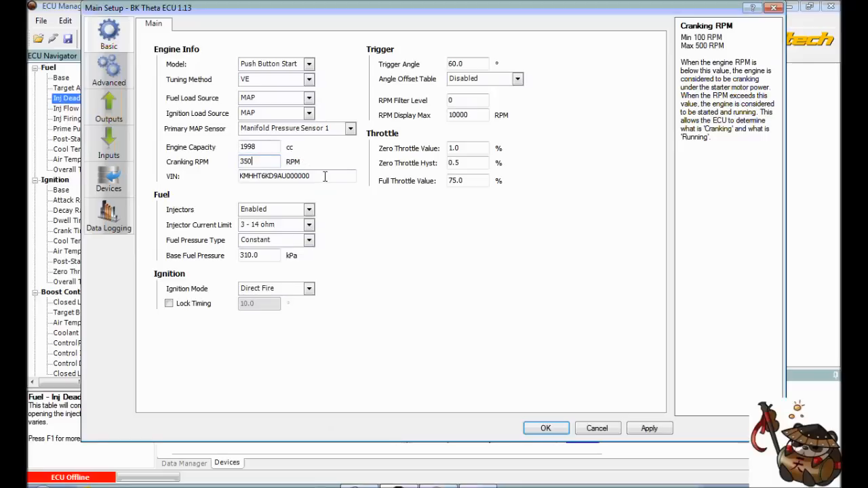
{"action": "mouse_move", "coordinate": [313, 176]}
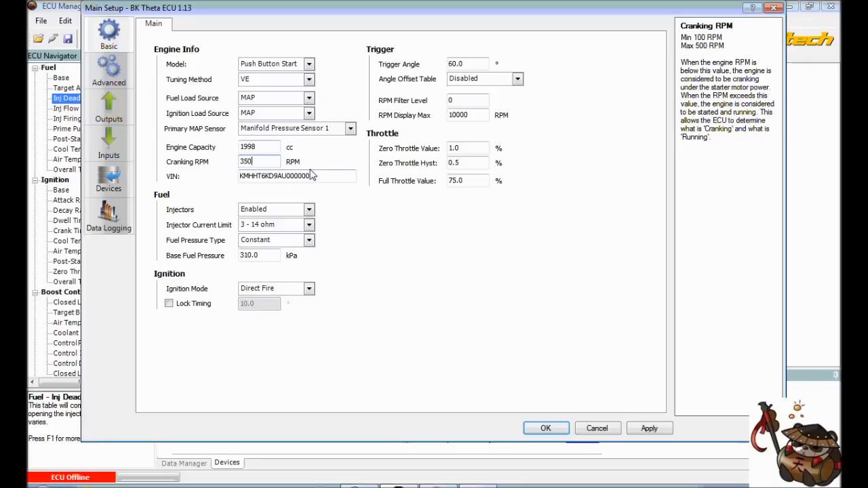
{"action": "left_click", "coordinate": [297, 176]}
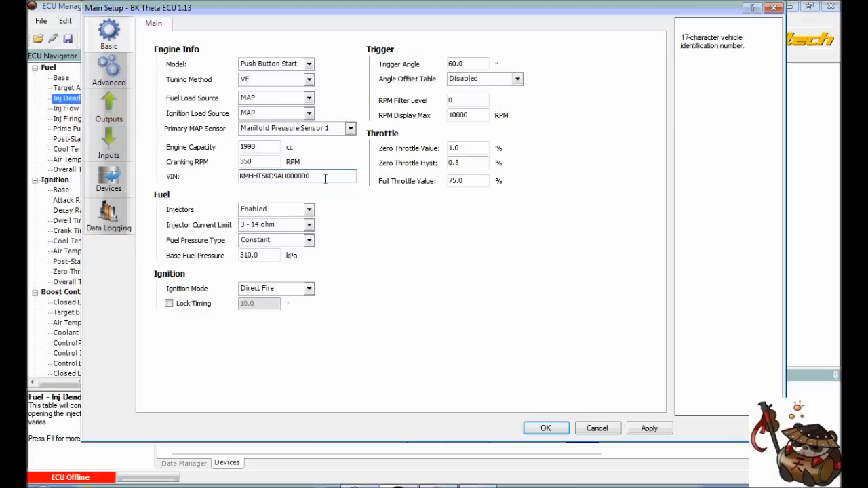
{"action": "type", "text": "1"}
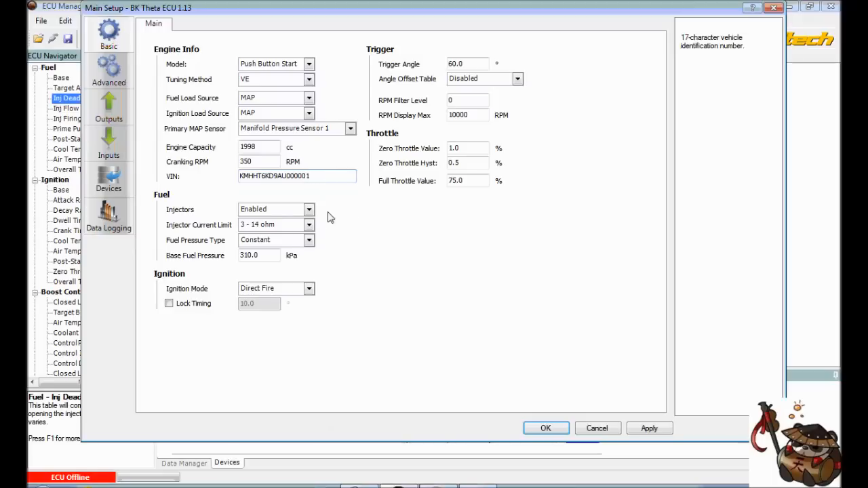
{"action": "left_click", "coordinate": [309, 209]}
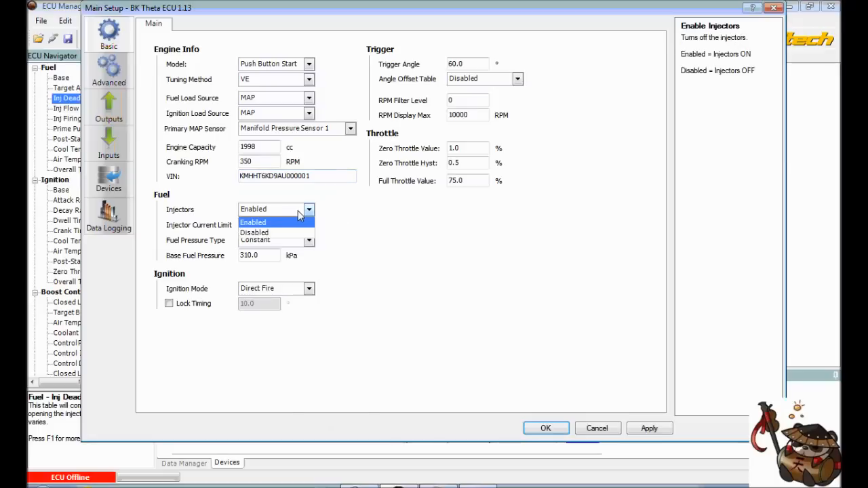
{"action": "mouse_move", "coordinate": [271, 231]}
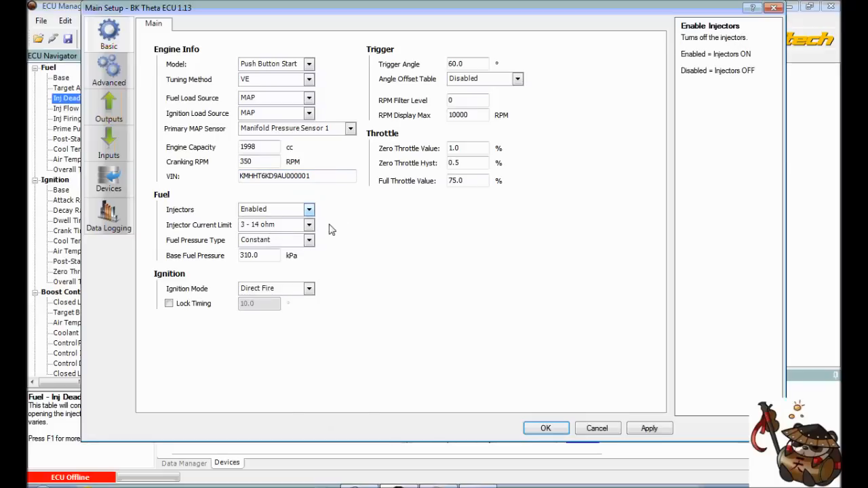
{"action": "mouse_move", "coordinate": [246, 215]}
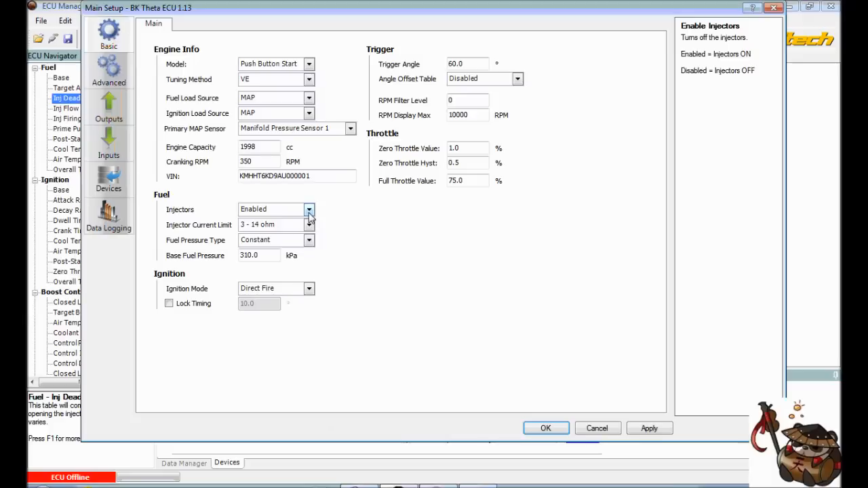
Step: Set injector current limit to 3 - 14 ohm and fuel pressure type to Constant
{"action": "left_click", "coordinate": [310, 224]}
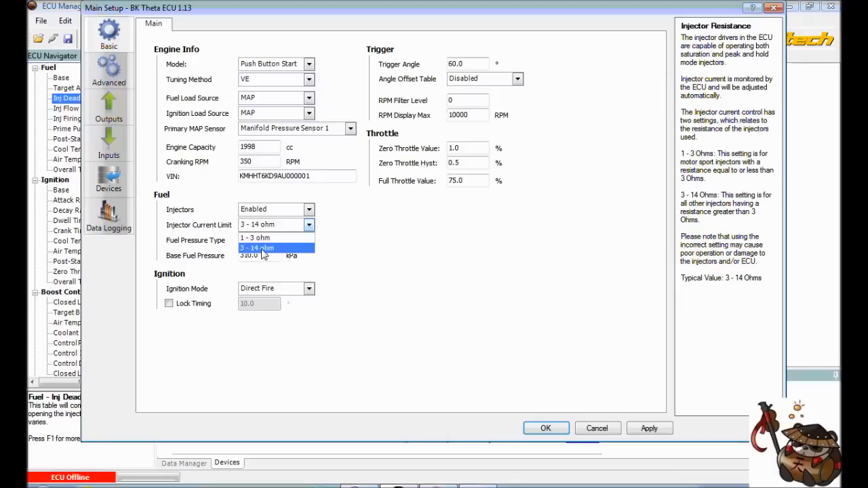
{"action": "left_click", "coordinate": [256, 248]}
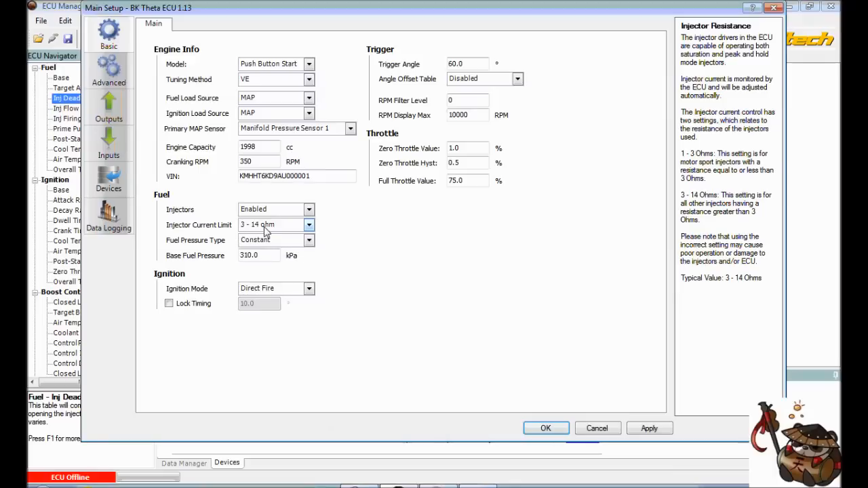
{"action": "mouse_move", "coordinate": [312, 246]}
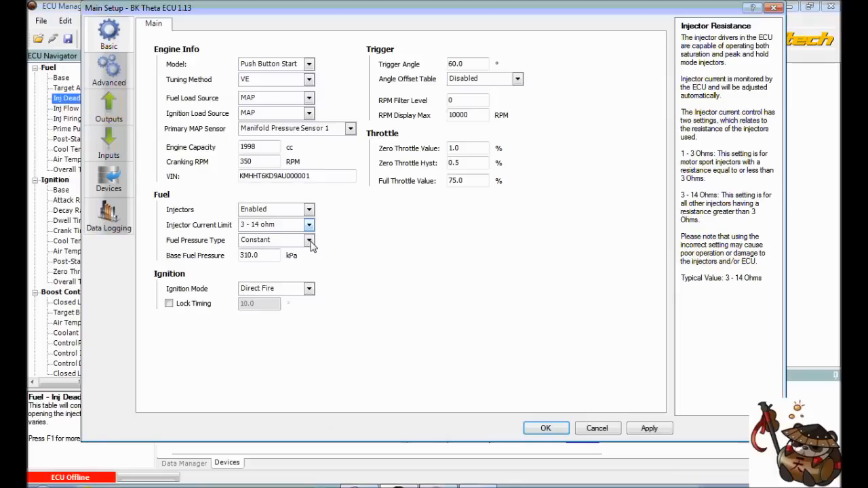
{"action": "left_click", "coordinate": [309, 239]}
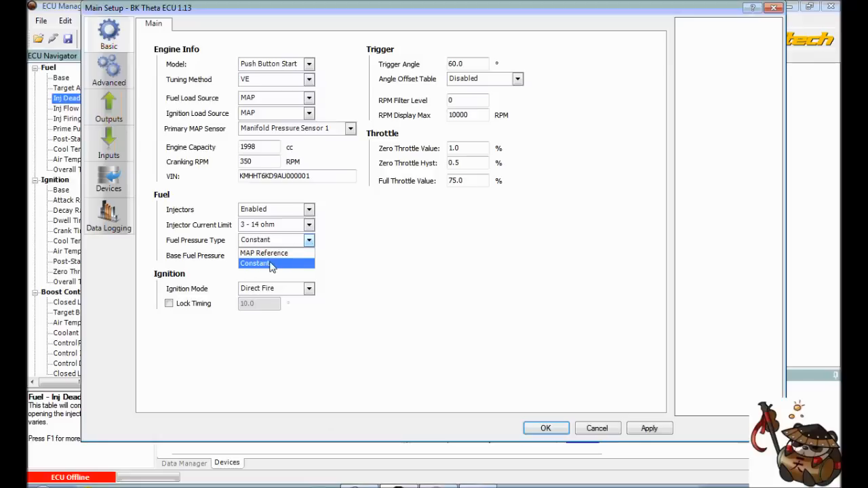
{"action": "mouse_move", "coordinate": [264, 268]}
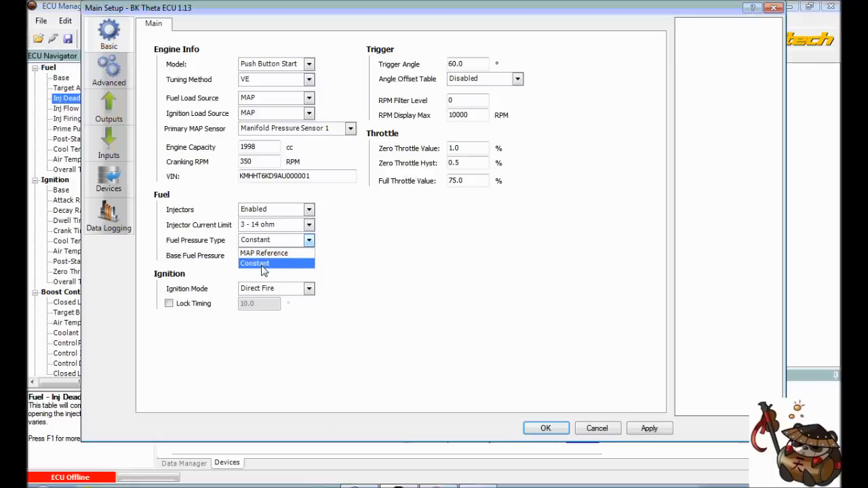
{"action": "mouse_move", "coordinate": [270, 266]}
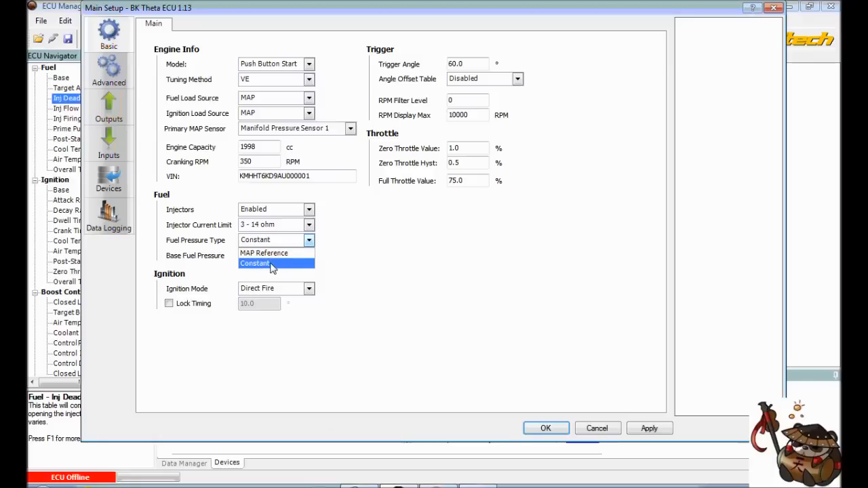
{"action": "left_click", "coordinate": [255, 263]}
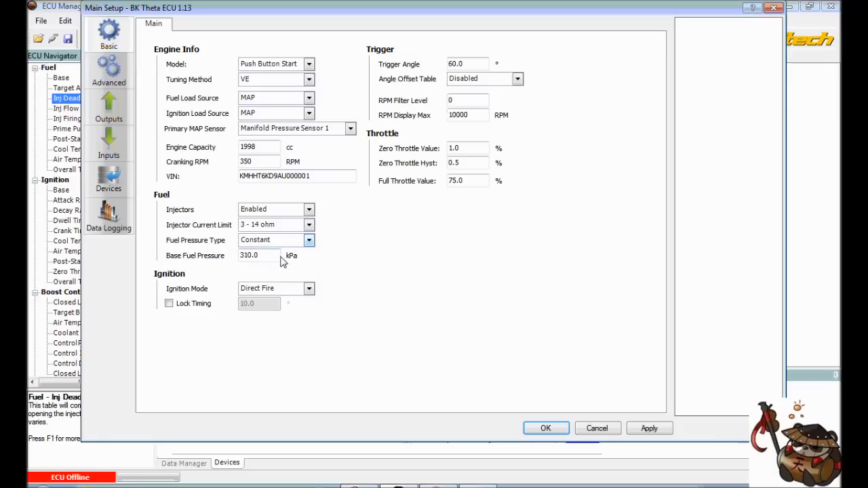
{"action": "mouse_move", "coordinate": [294, 263]}
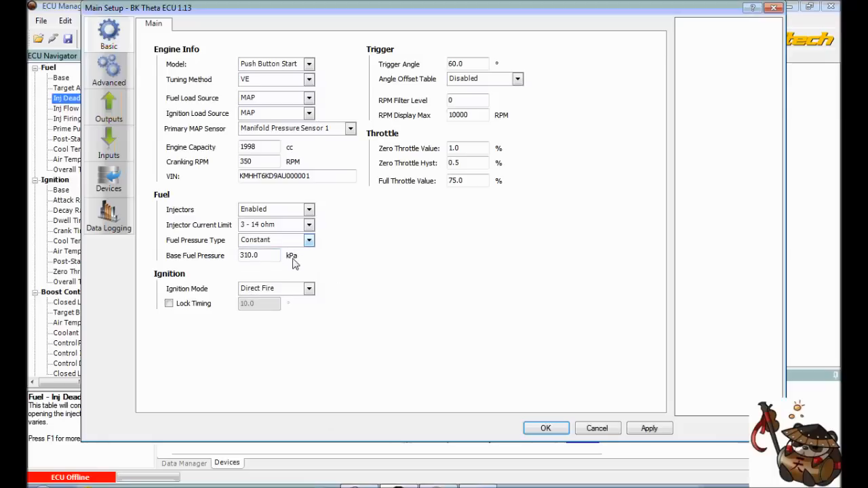
{"action": "mouse_move", "coordinate": [617, 369]}
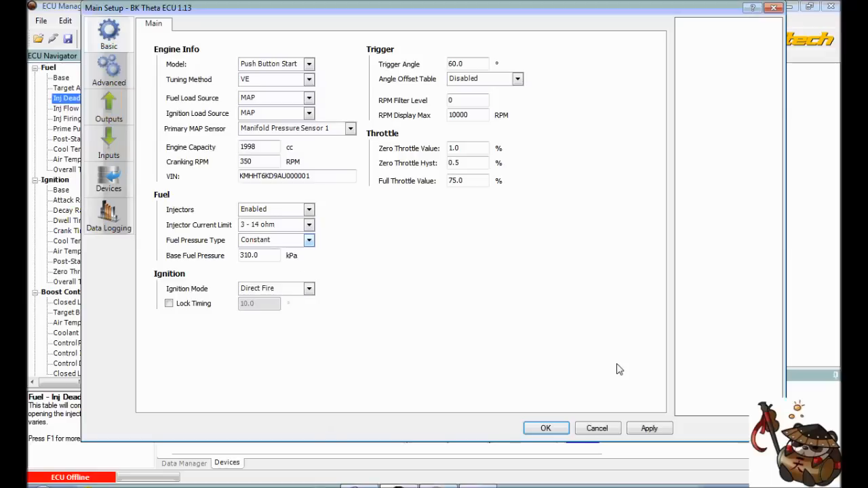
{"action": "mouse_move", "coordinate": [506, 321]}
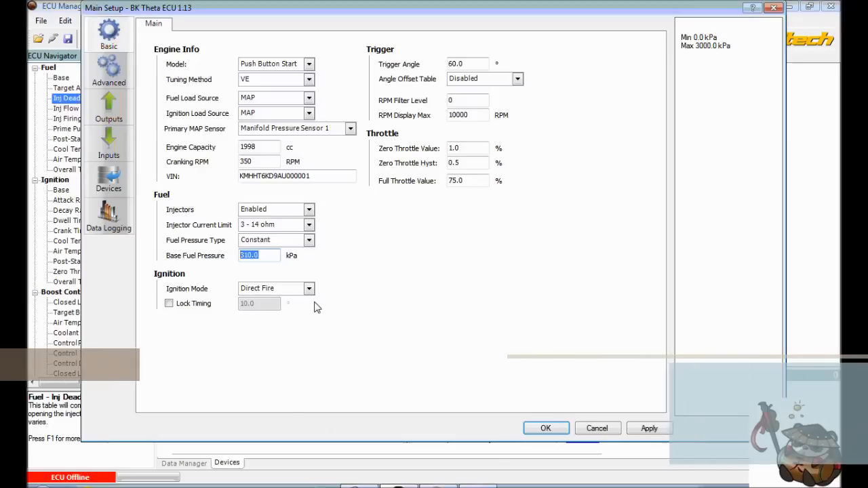
Step: Enter 379 kPa base fuel pressure, keep Direct Fire ignition, set RPM display max 8000
{"action": "type", "text": "379"}
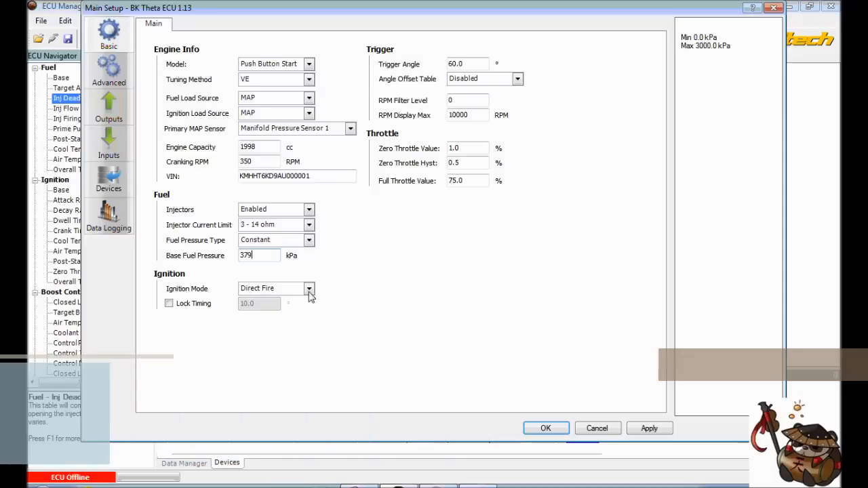
{"action": "left_click", "coordinate": [310, 288]}
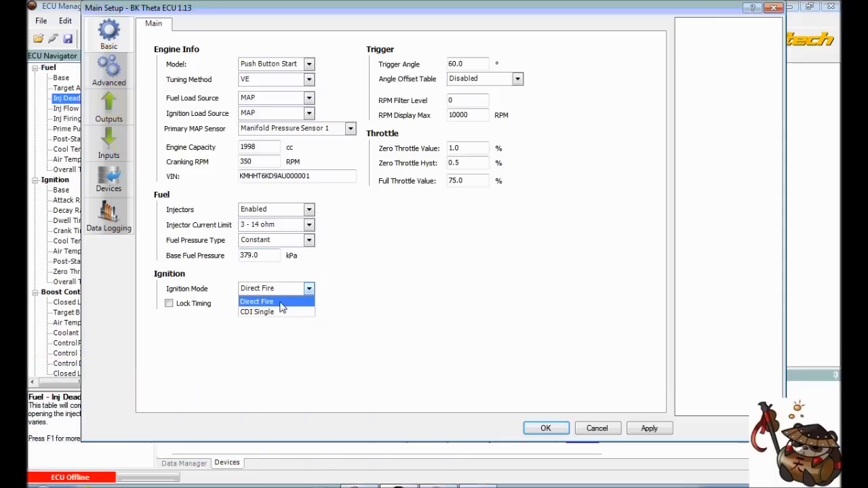
{"action": "left_click", "coordinate": [257, 301]}
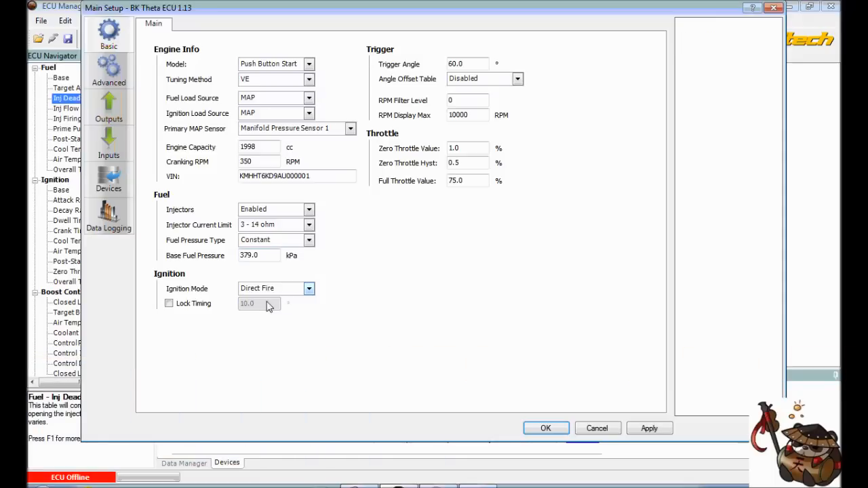
{"action": "mouse_move", "coordinate": [500, 242]}
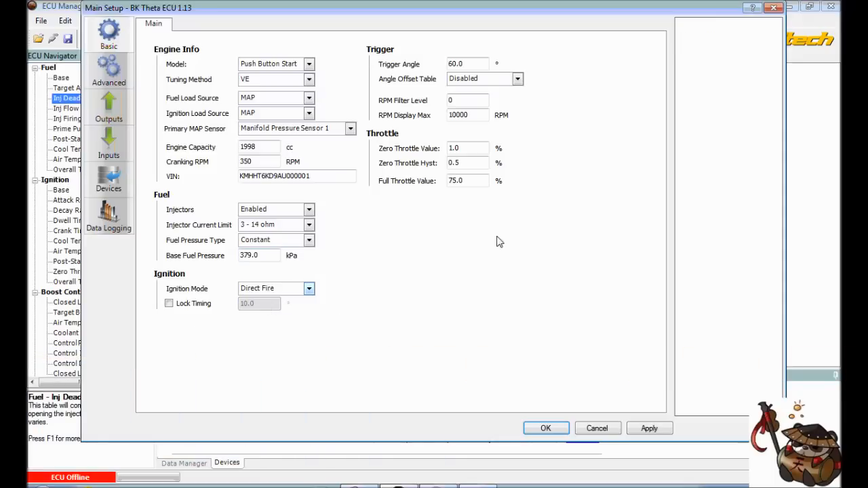
{"action": "mouse_move", "coordinate": [499, 206]}
{"action": "type", "text": "8"}
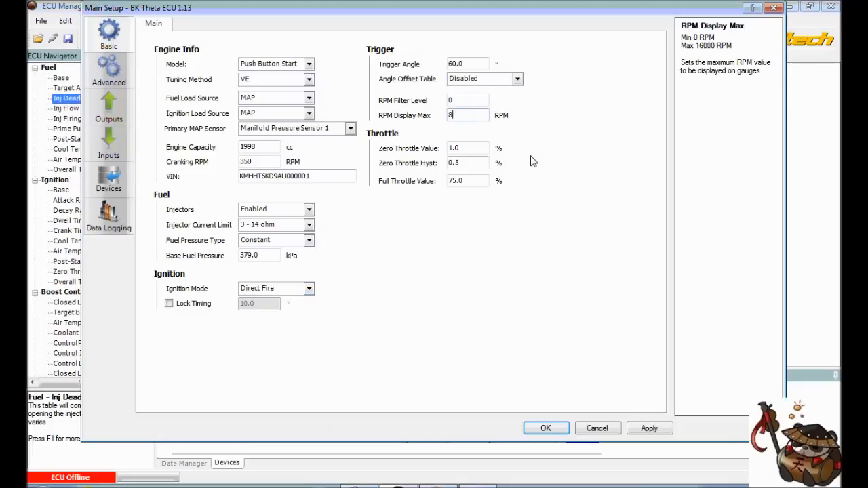
{"action": "type", "text": "000"}
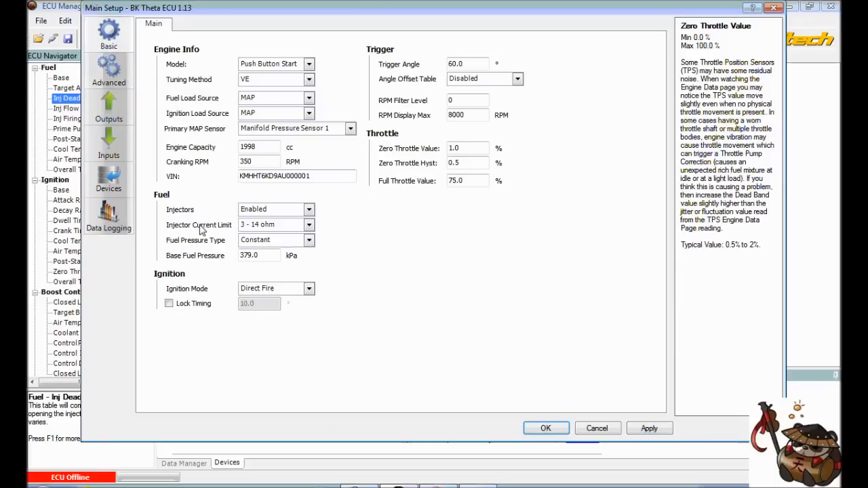
{"action": "mouse_move", "coordinate": [319, 71]}
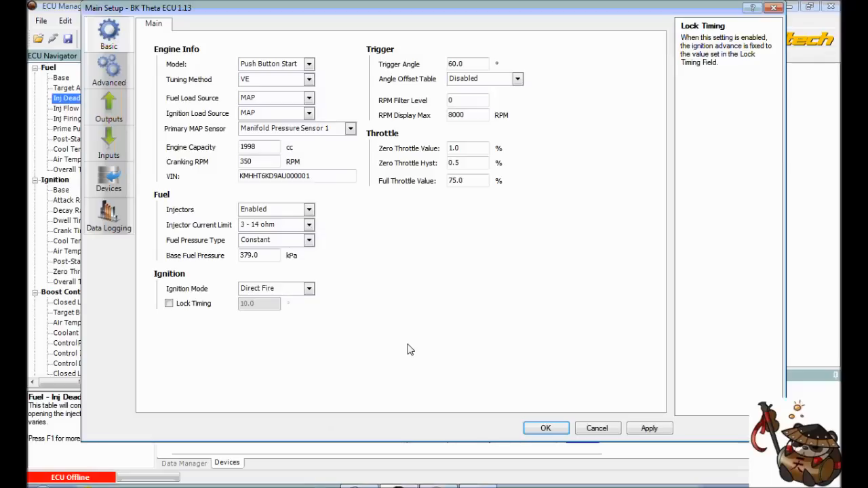
{"action": "mouse_move", "coordinate": [400, 353]}
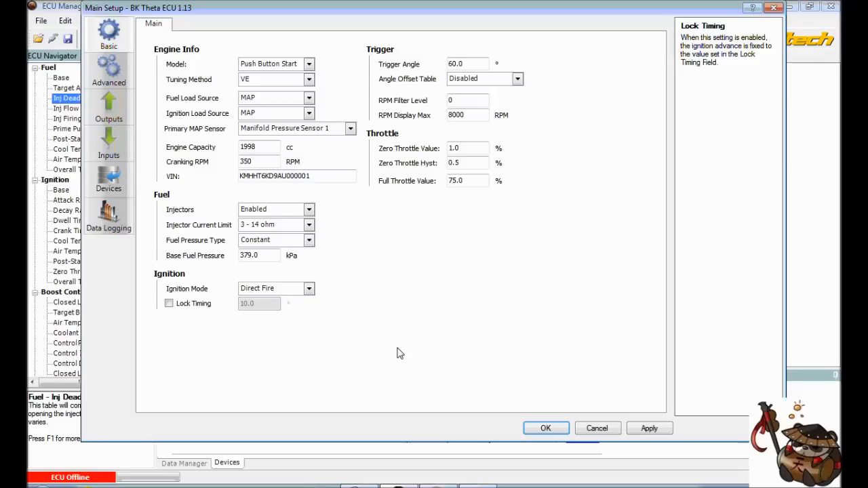
Step: Close Main Setup and save the map as 'Custom 1' in Hyundai\BKTheta
{"action": "left_click", "coordinate": [545, 428]}
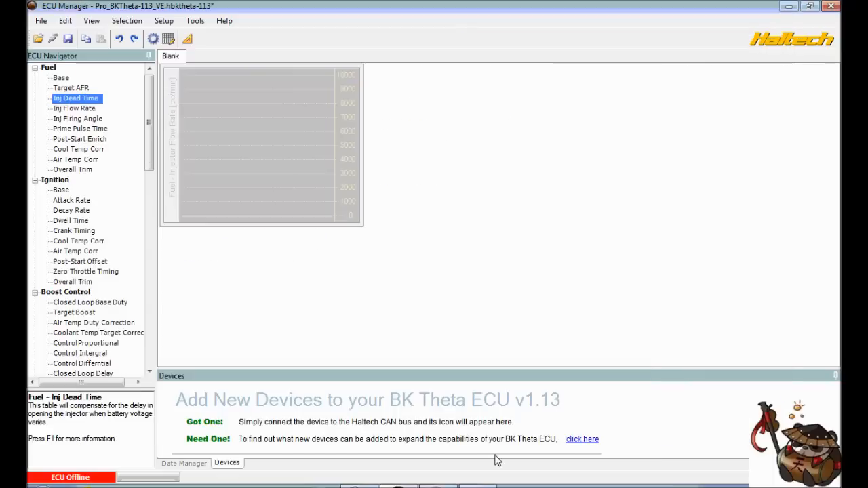
{"action": "left_click", "coordinate": [41, 21]}
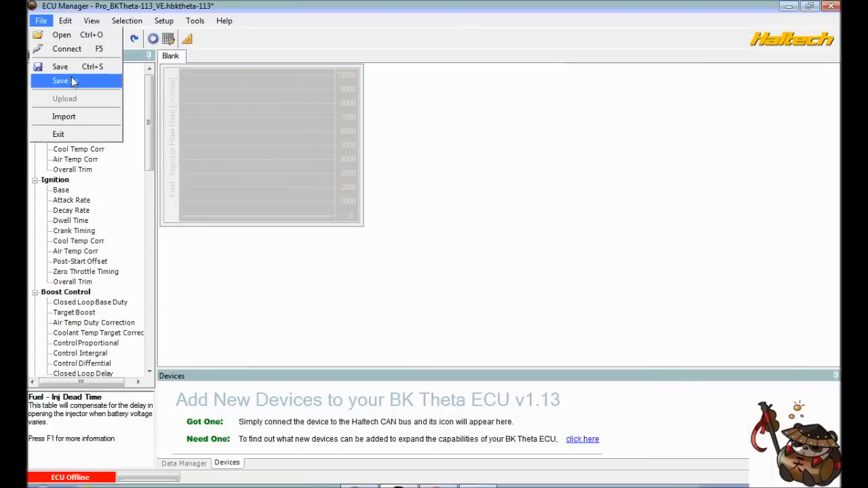
{"action": "left_click", "coordinate": [60, 81]}
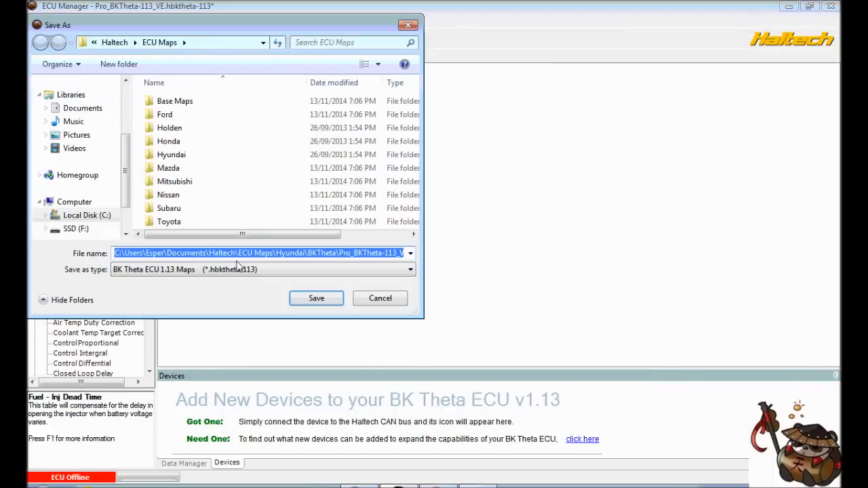
{"action": "double_click", "coordinate": [171, 154]}
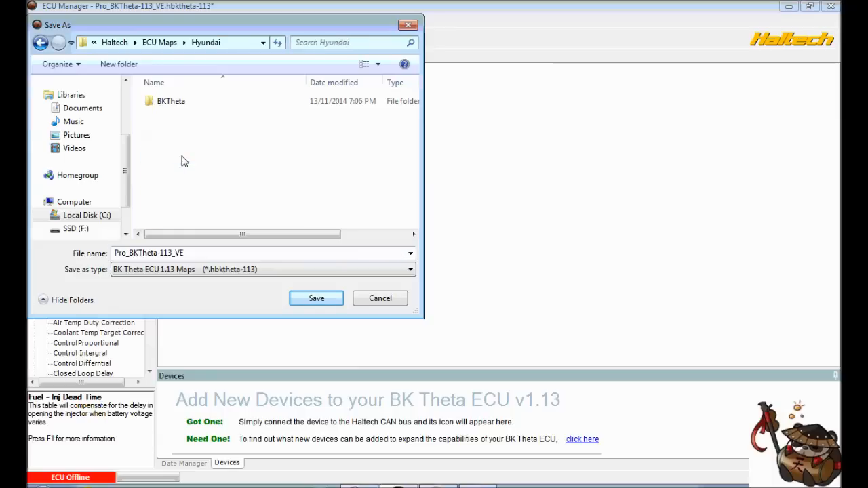
{"action": "double_click", "coordinate": [171, 100]}
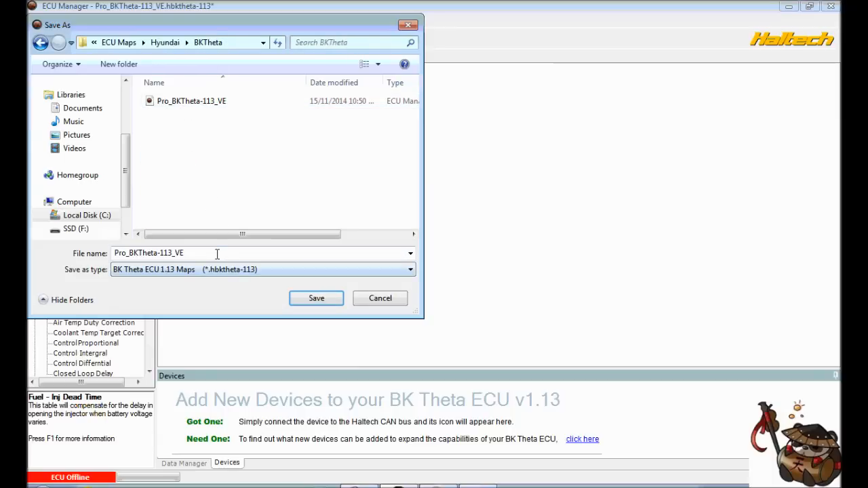
{"action": "type", "text": "Custom 1"}
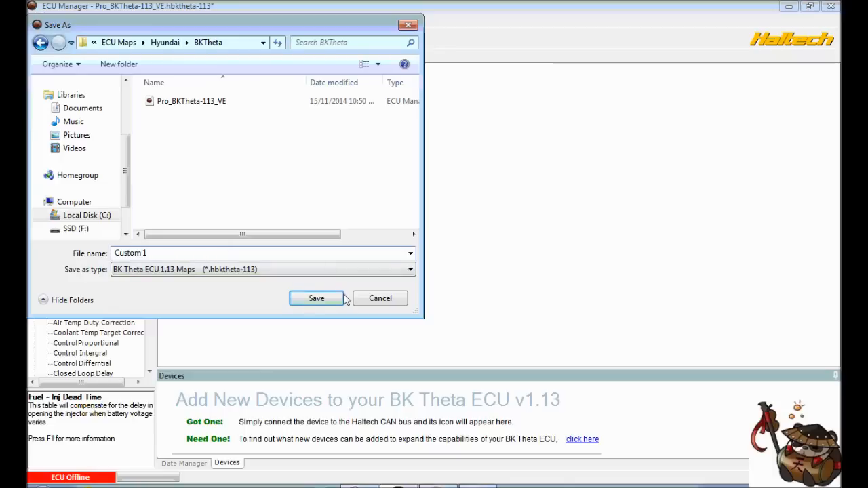
{"action": "left_click", "coordinate": [316, 299]}
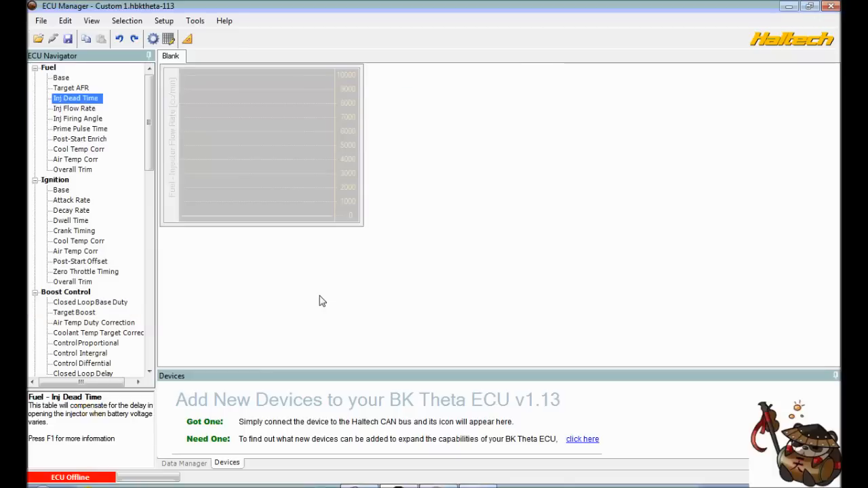
{"action": "mouse_move", "coordinate": [186, 110]}
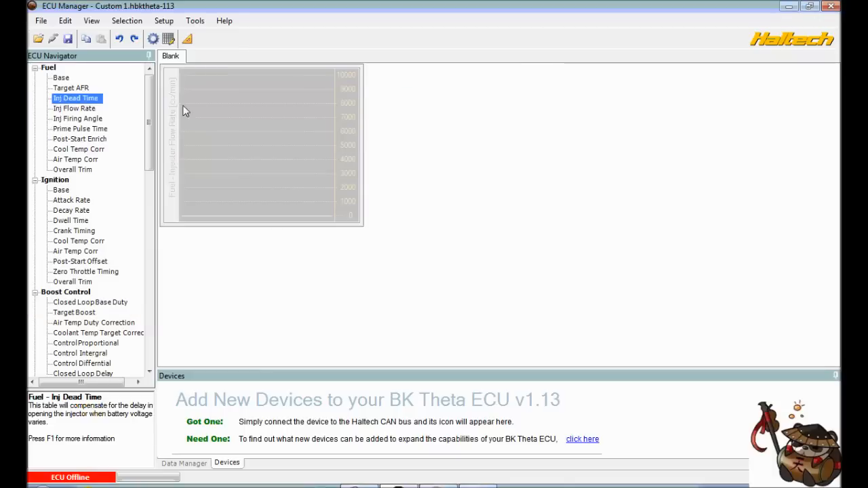
{"action": "mouse_move", "coordinate": [295, 257]}
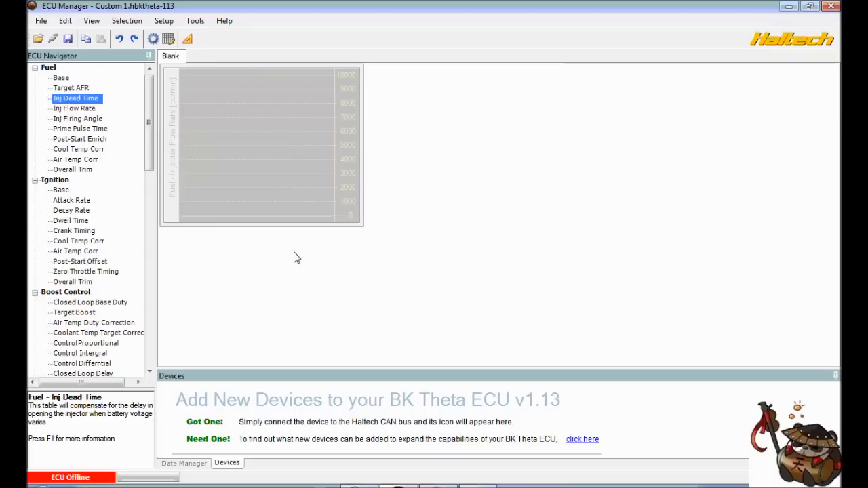
{"action": "mouse_move", "coordinate": [54, 39]}
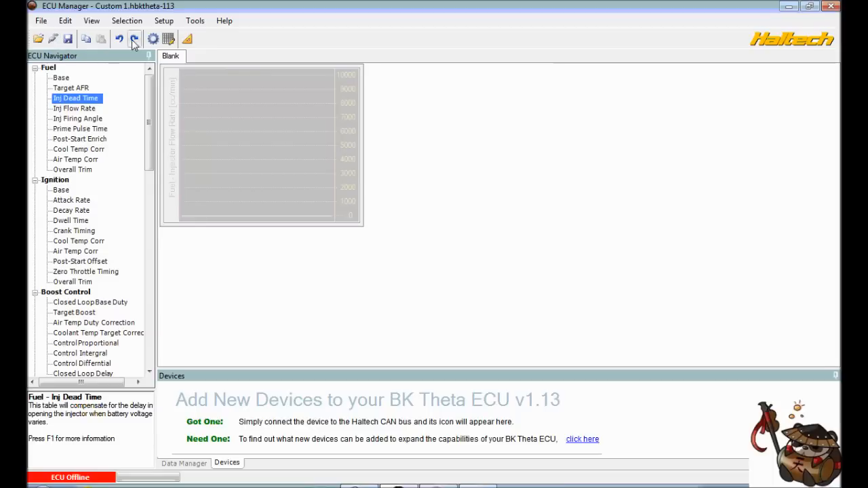
{"action": "mouse_move", "coordinate": [153, 38]}
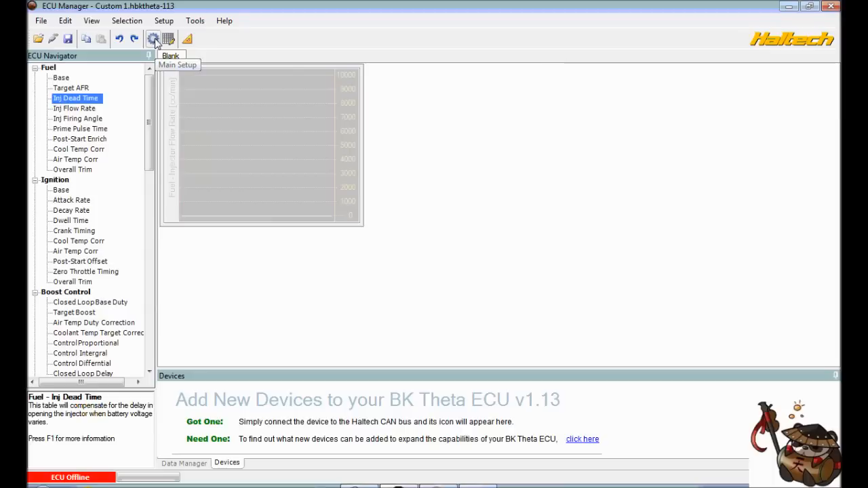